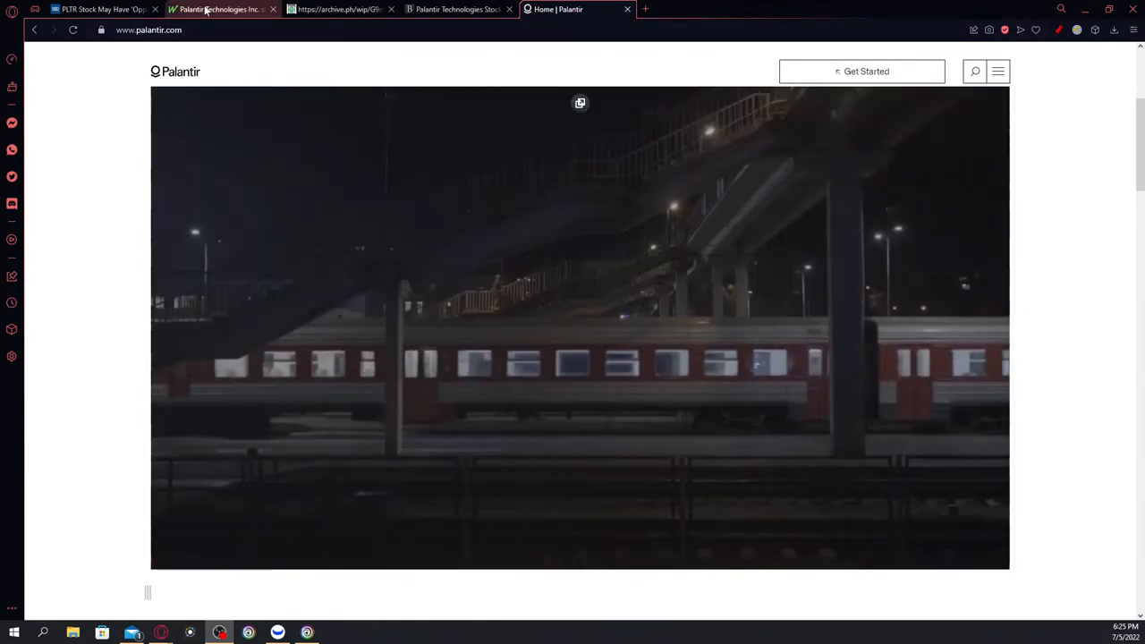
Switch to the MarketWatch Palantir tab, then on to the Investor's Business Daily article.
click(222, 9)
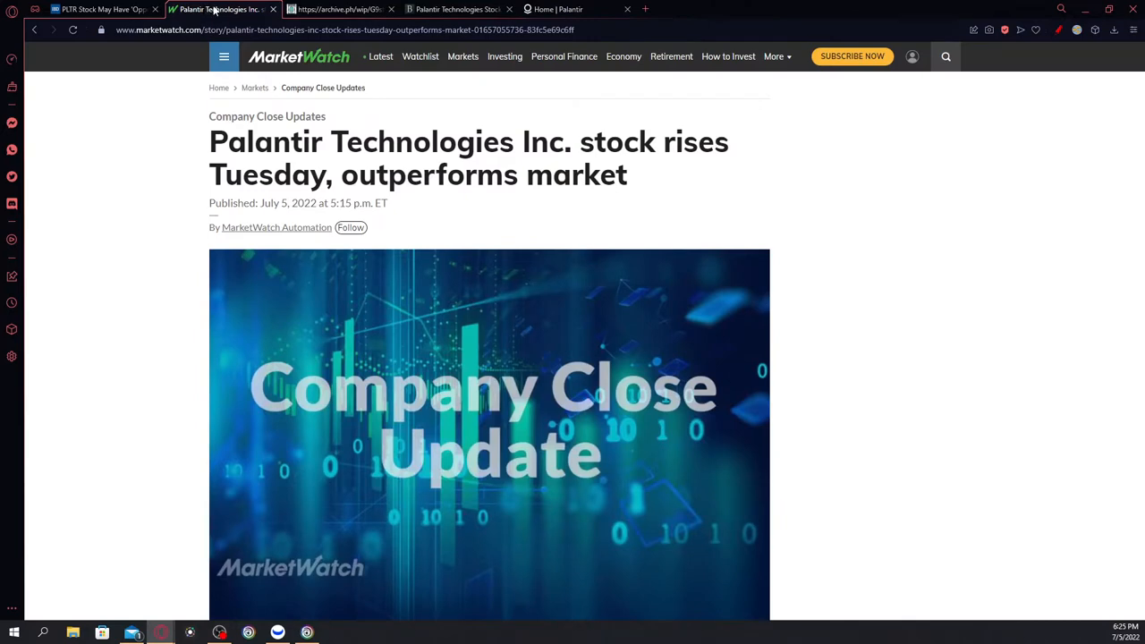
mouse_move(208, 24)
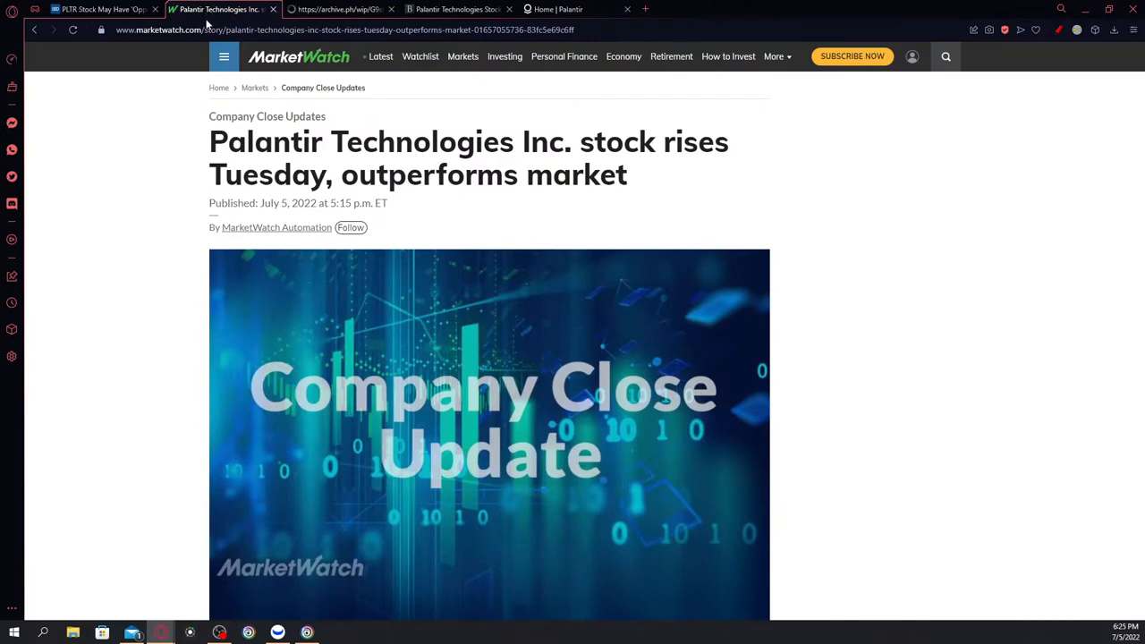
mouse_move(124, 25)
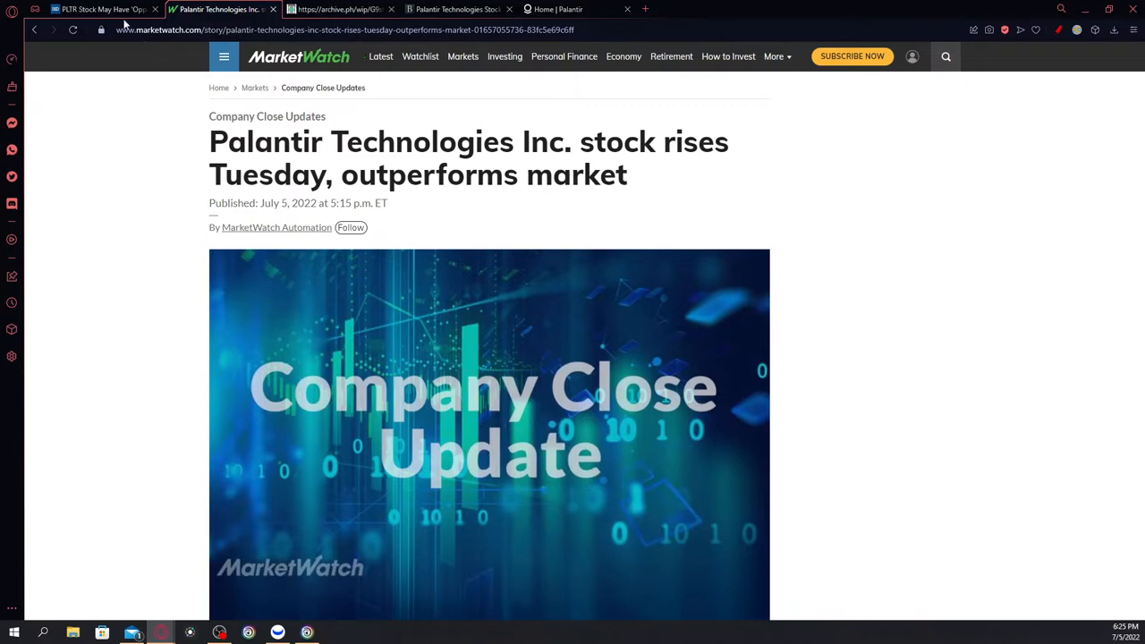
click(98, 9)
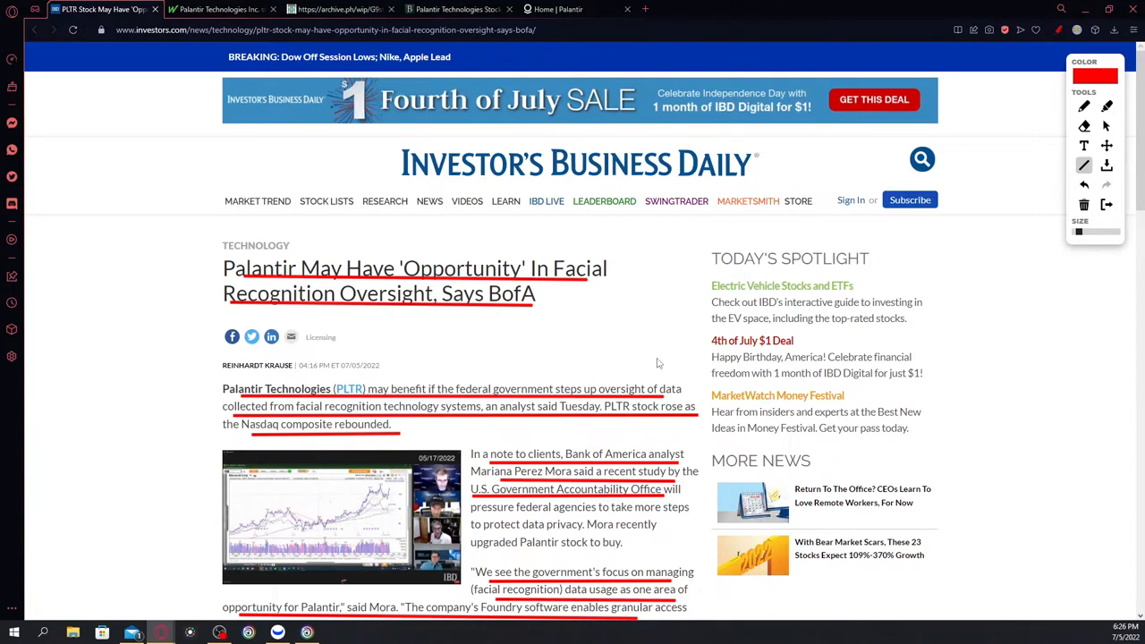
mouse_move(685, 349)
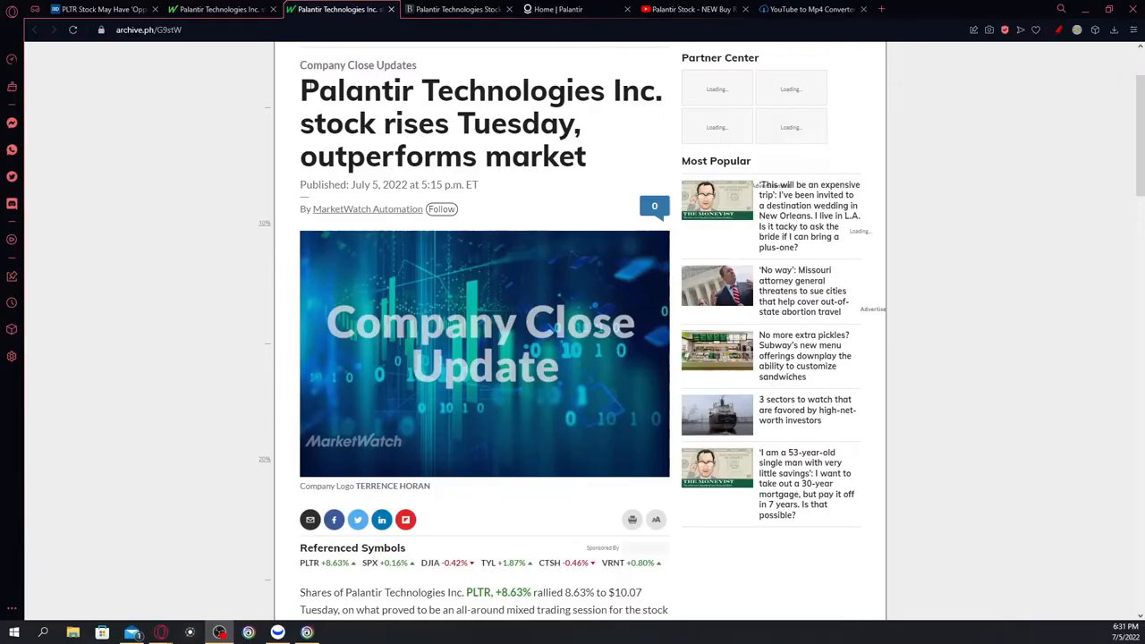
Select the MarketWatch headline's opening words and use the annotation extension through both paragraphs.
drag(300, 89, 582, 126)
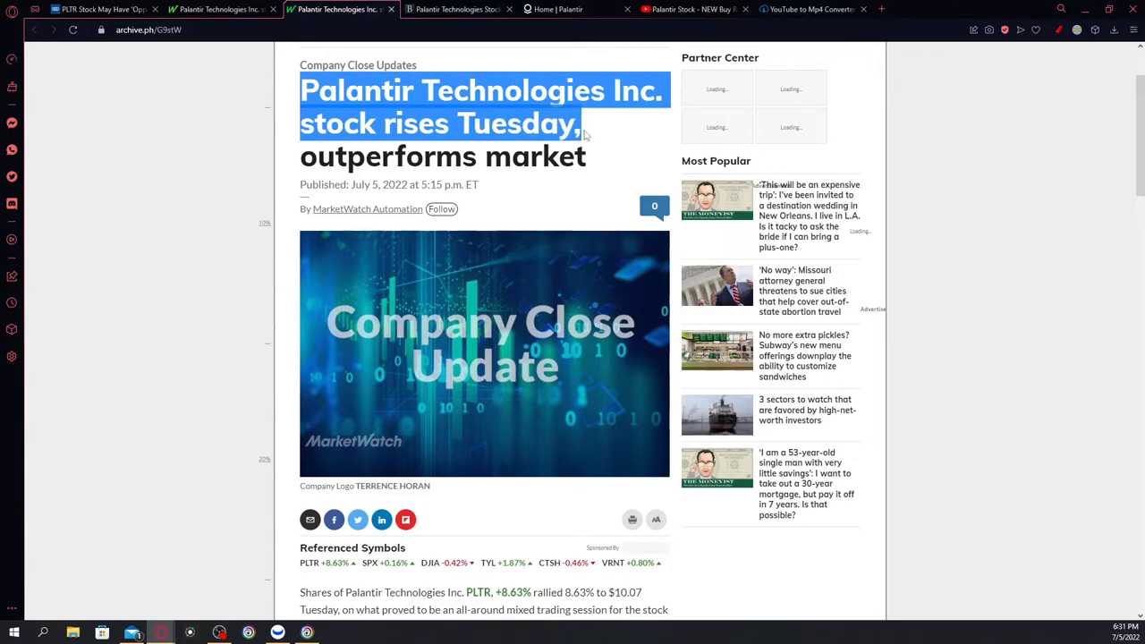
scroll(down, 3)
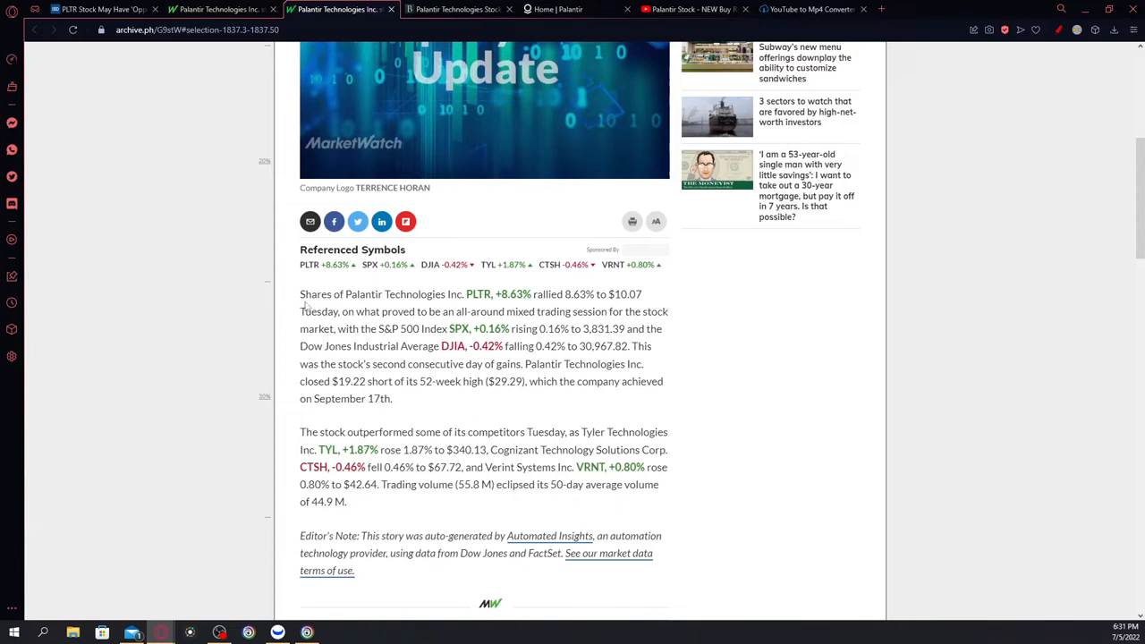
click(1074, 30)
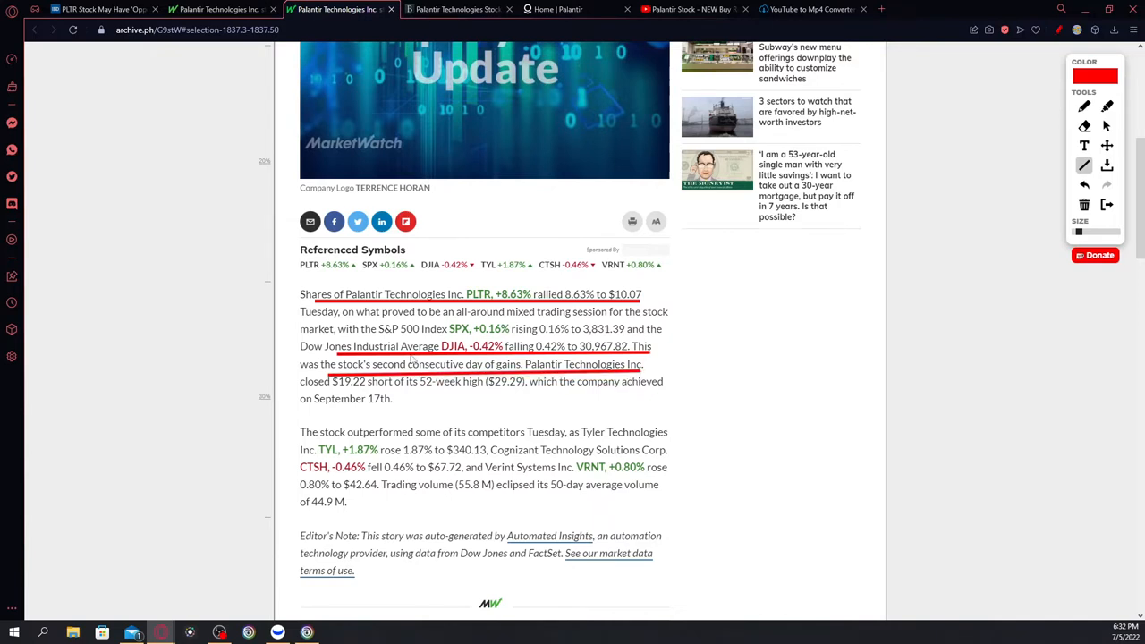
scroll(down, 3)
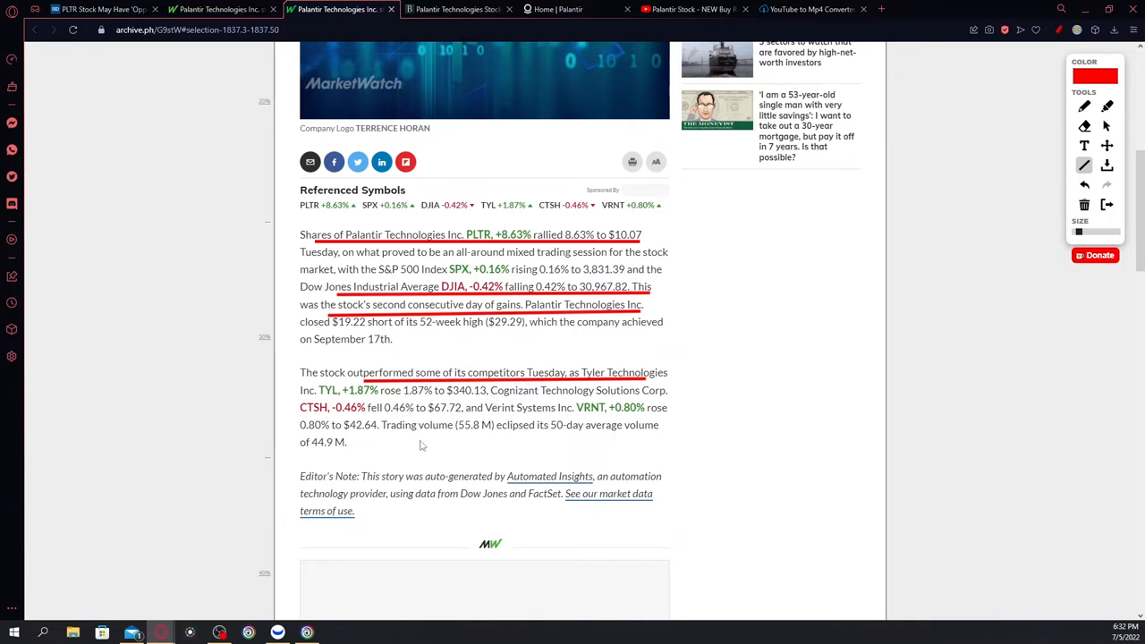
mouse_move(402, 363)
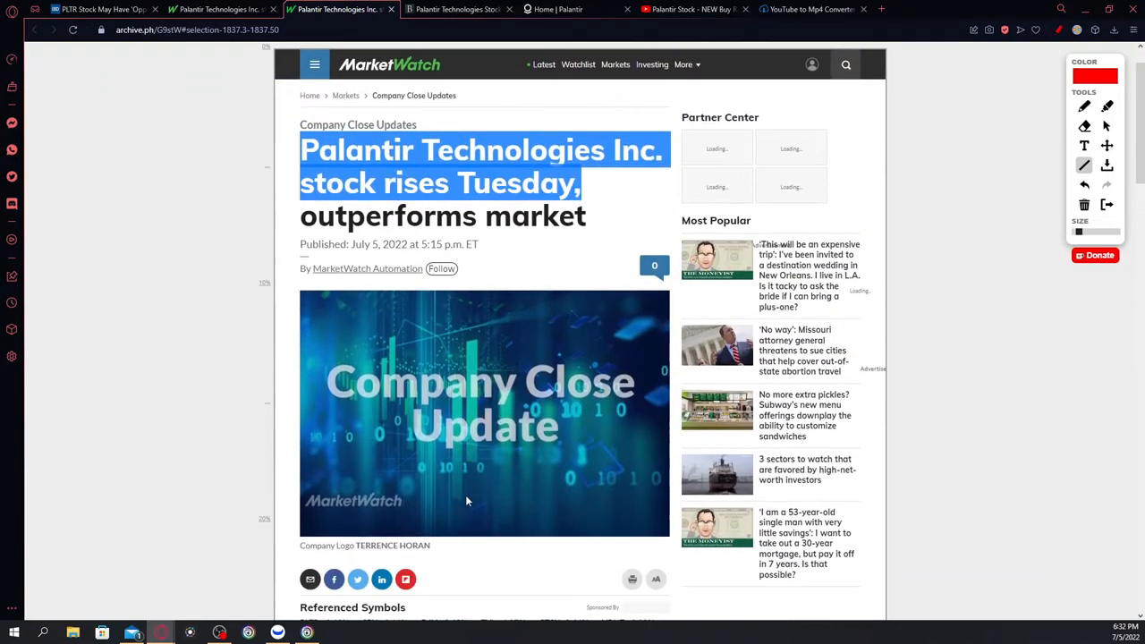
Scroll through the underlined IBD article, then bring up the Barron's Palantir article.
scroll(down, 3)
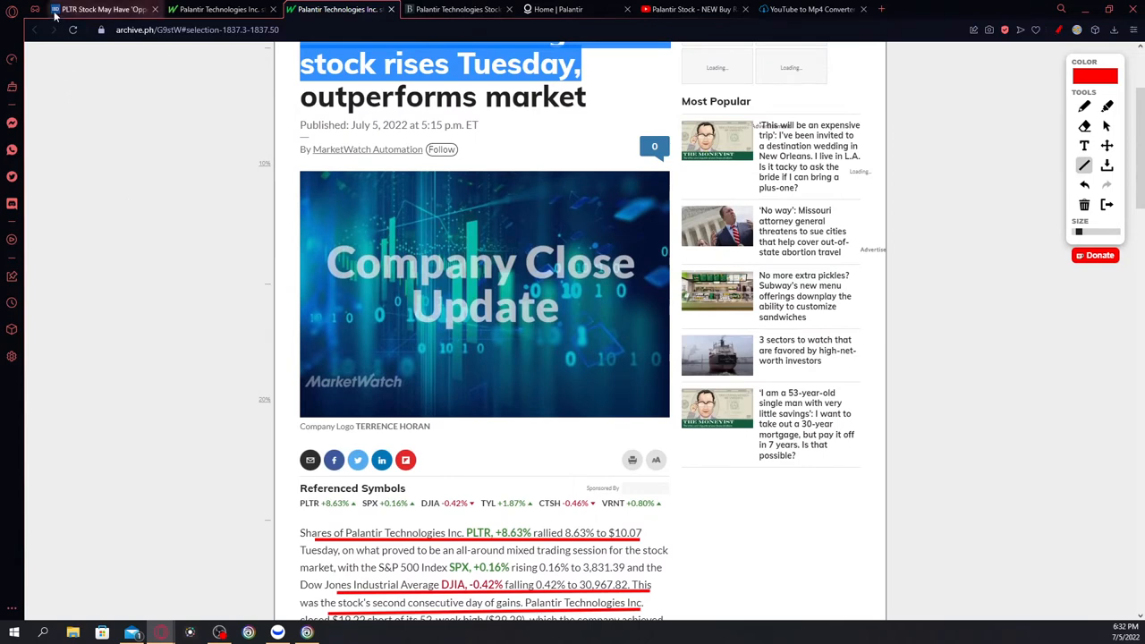
click(98, 9)
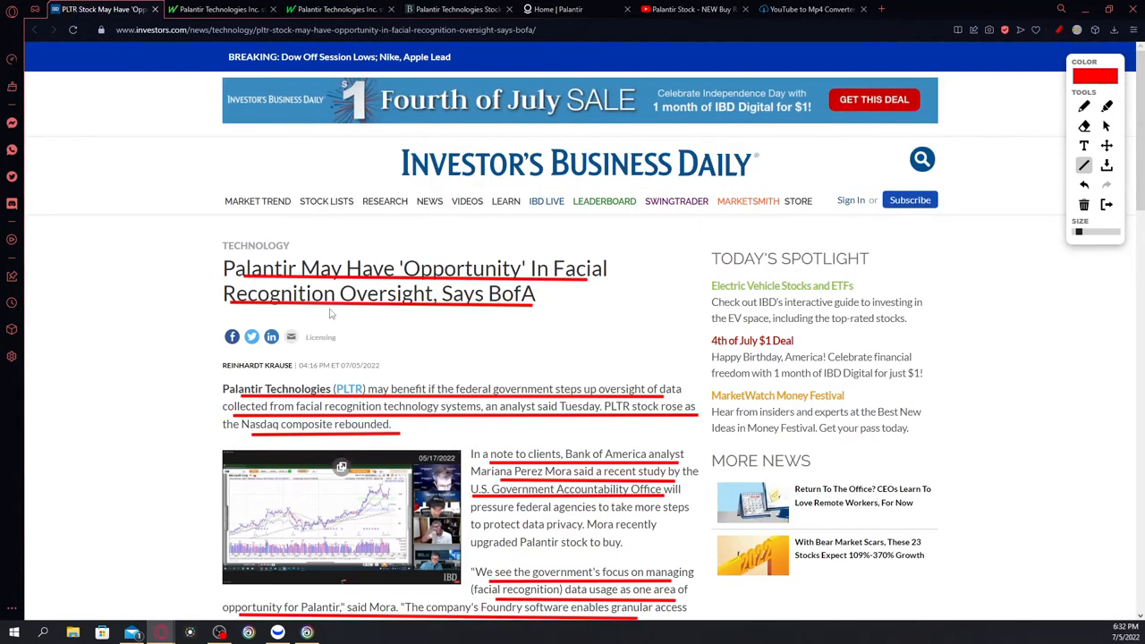
mouse_move(367, 307)
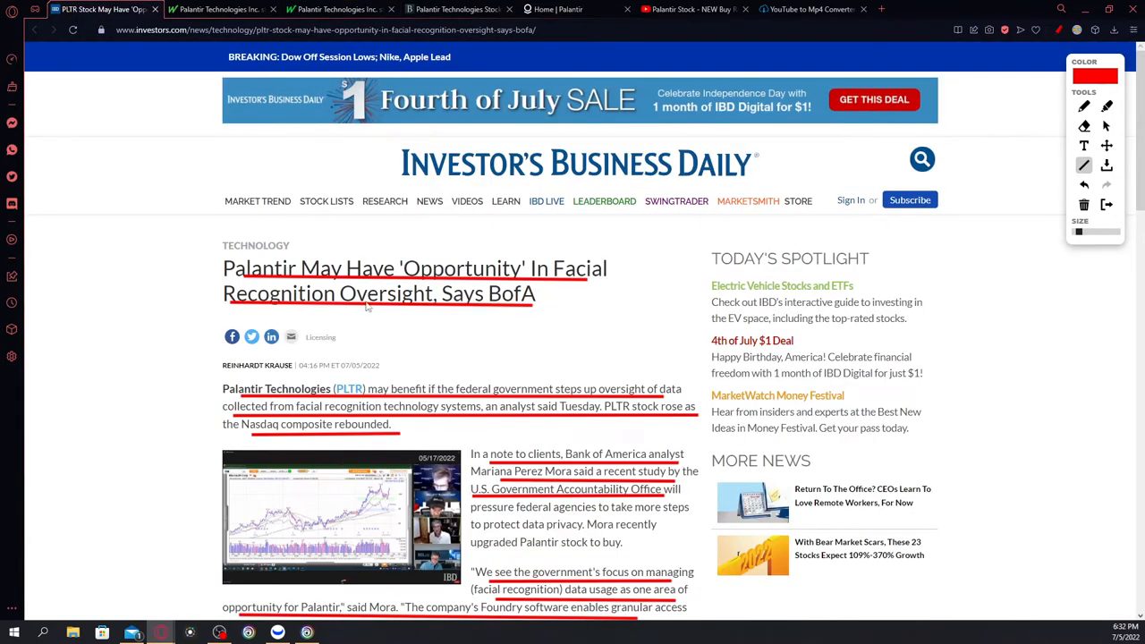
mouse_move(405, 306)
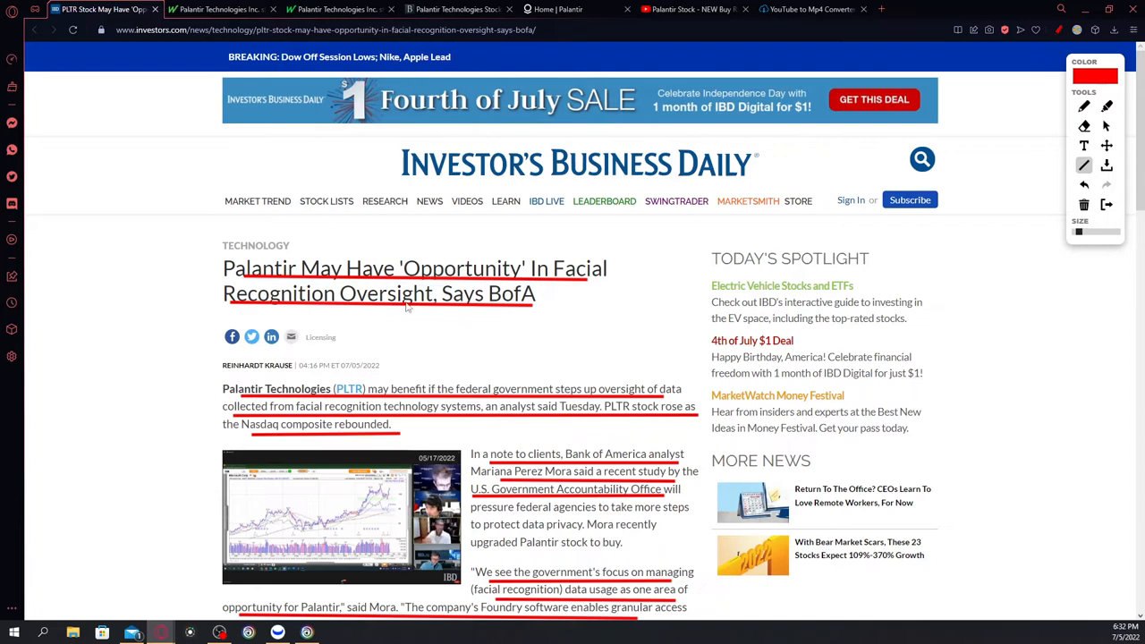
scroll(down, 3)
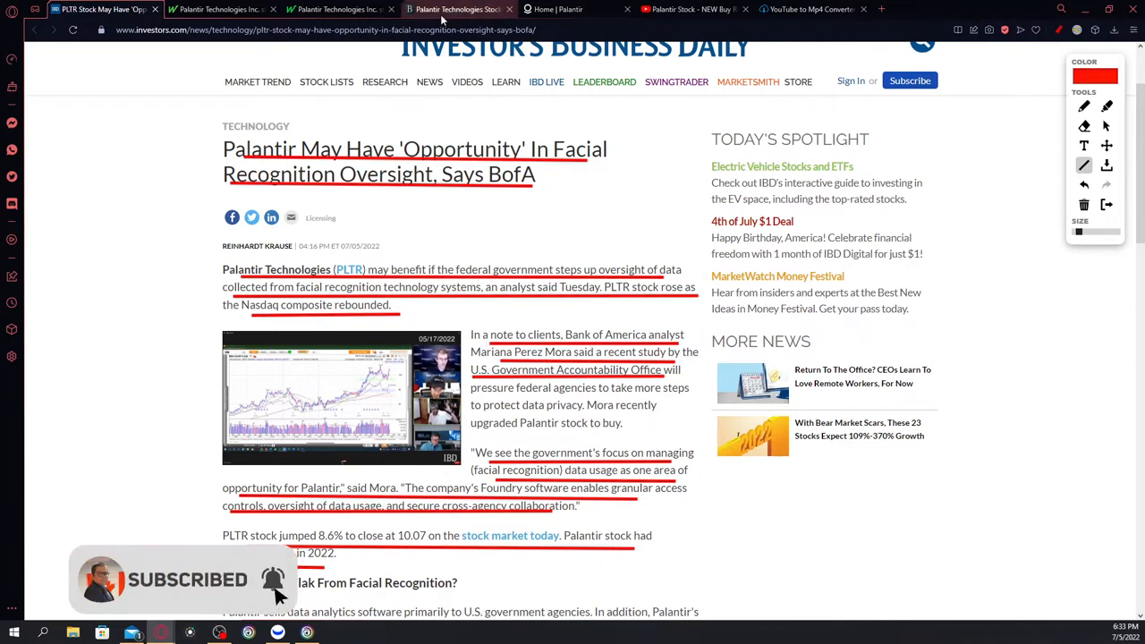
click(456, 8)
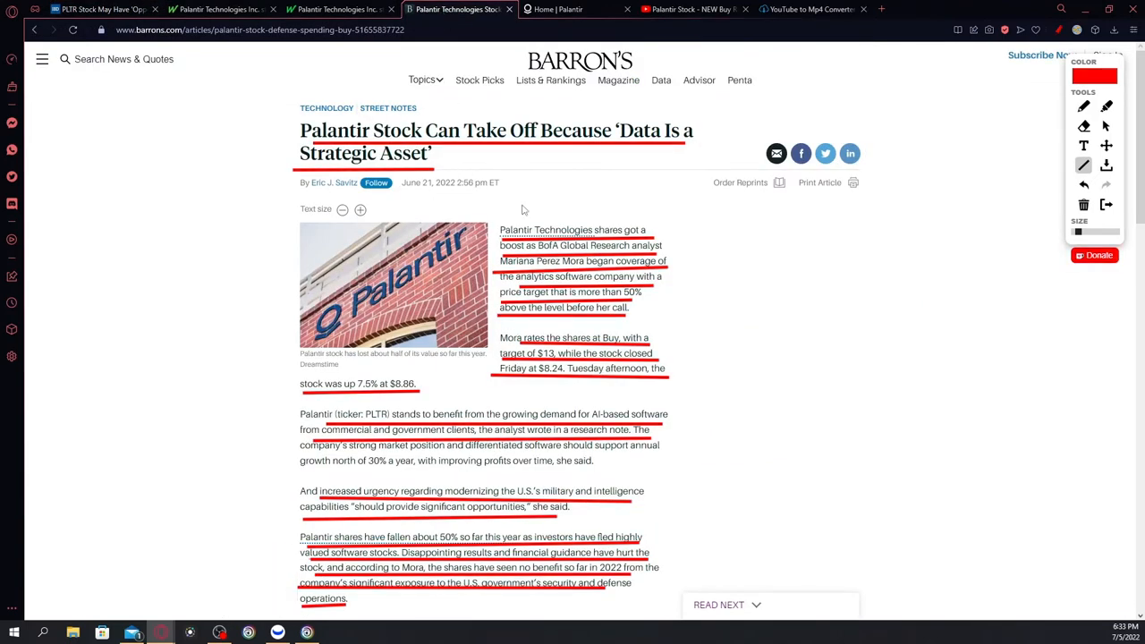
mouse_move(541, 251)
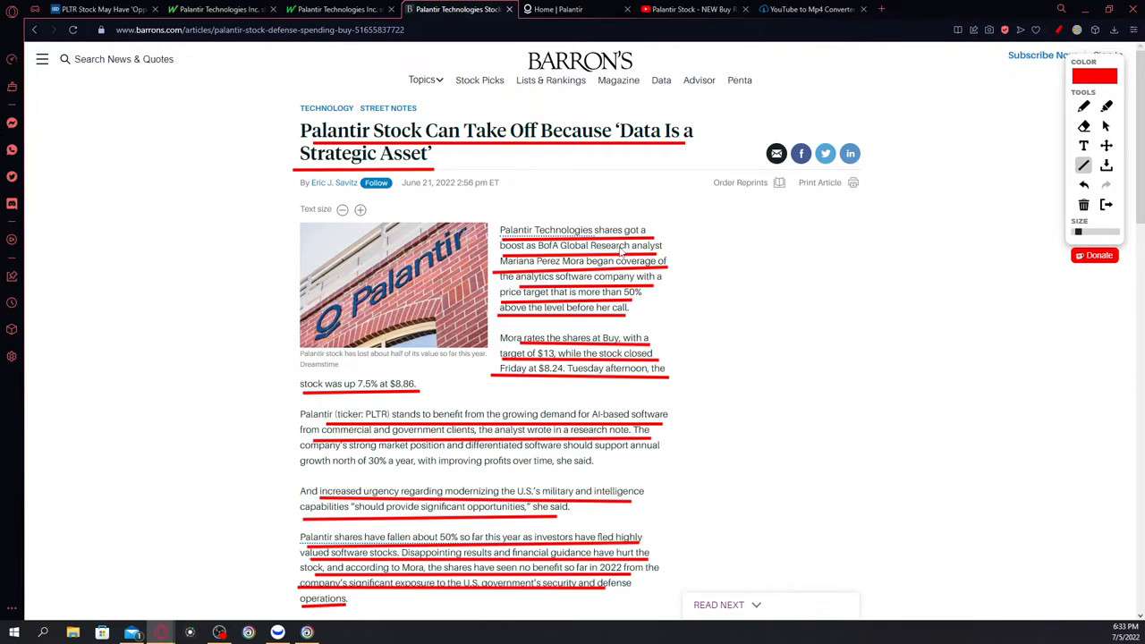
mouse_move(671, 318)
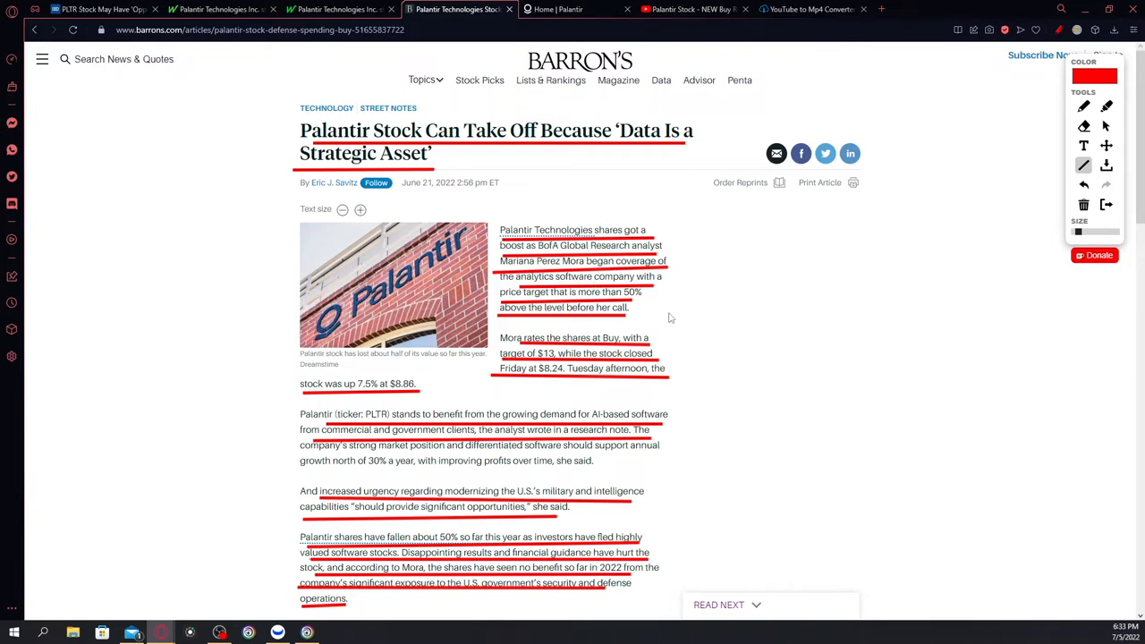
mouse_move(693, 317)
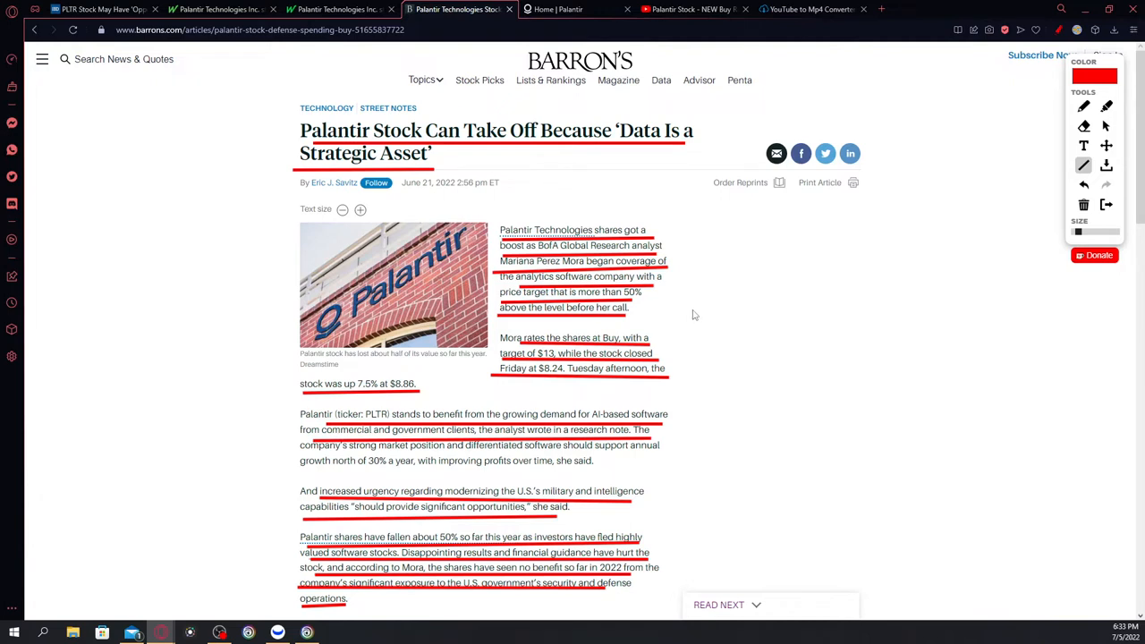
mouse_move(691, 293)
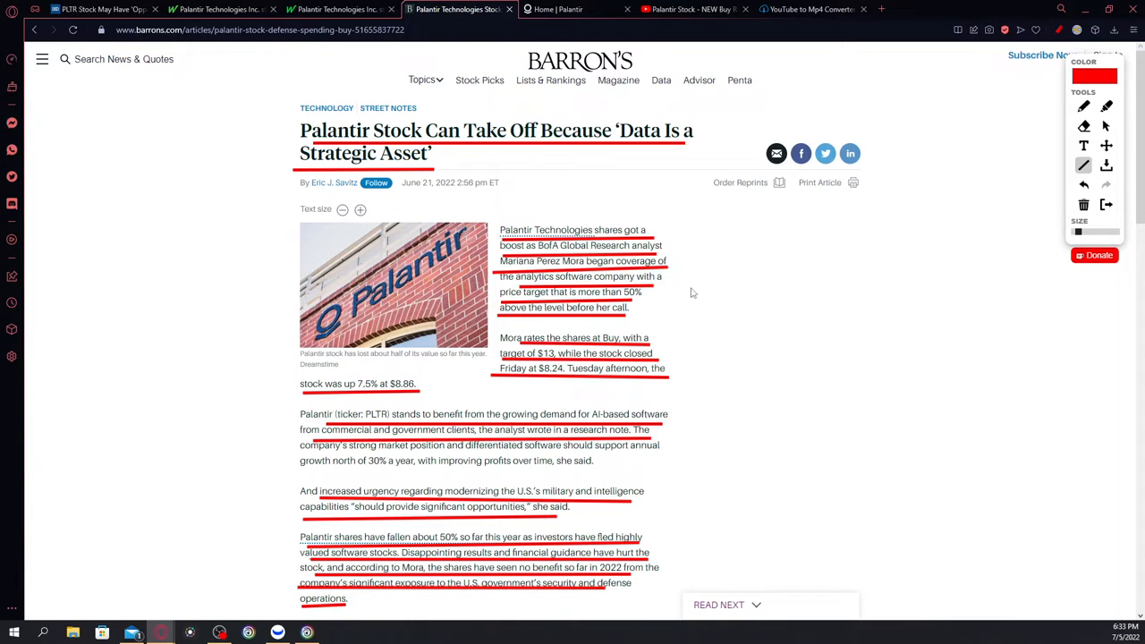
mouse_move(730, 319)
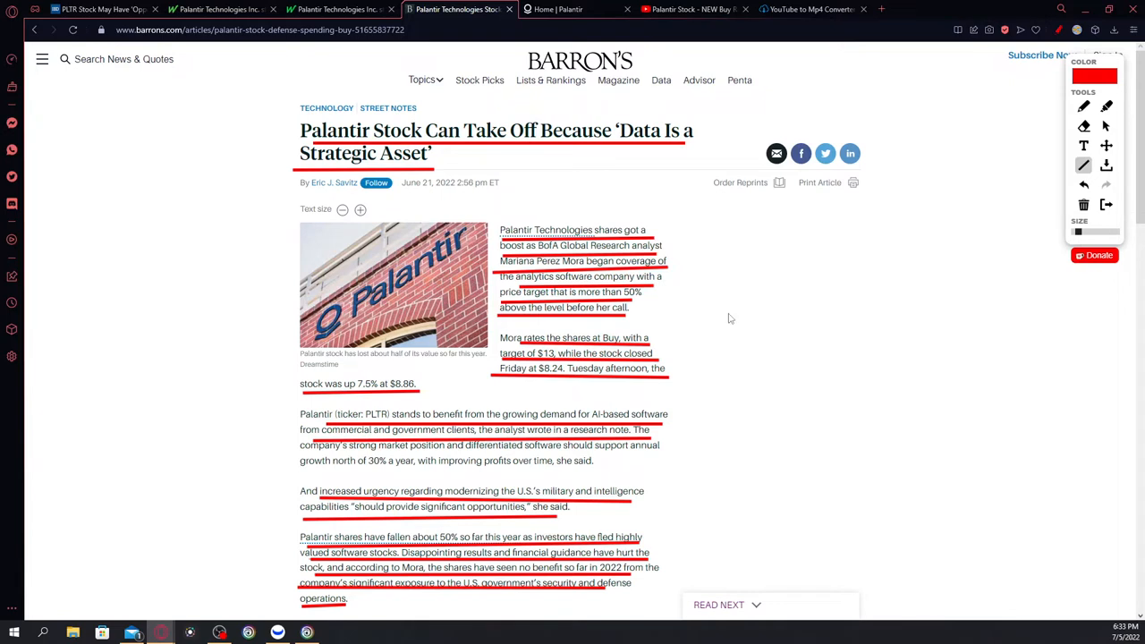
mouse_move(667, 324)
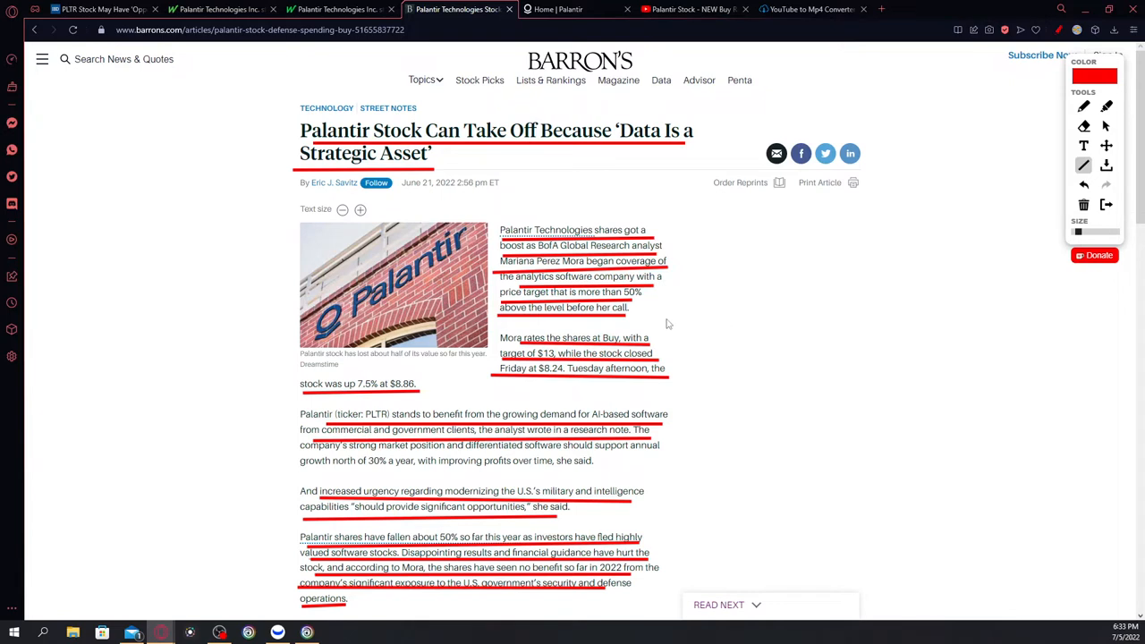
Scroll down the Barron's article and handwrite a red 13 beside the price-target paragraph.
scroll(down, 3)
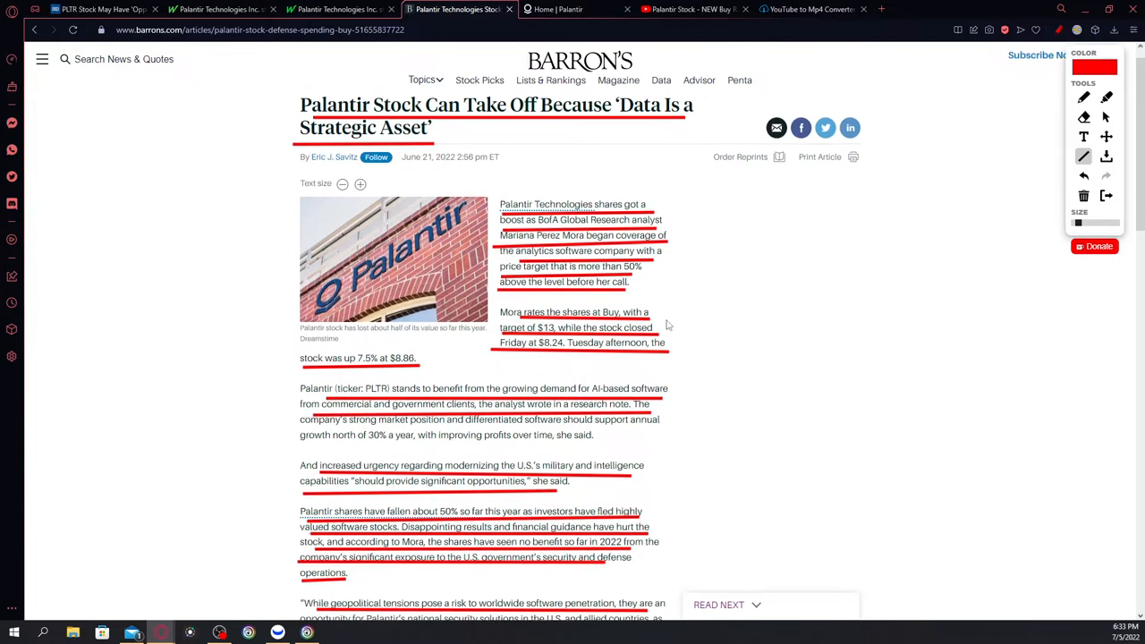
scroll(down, 3)
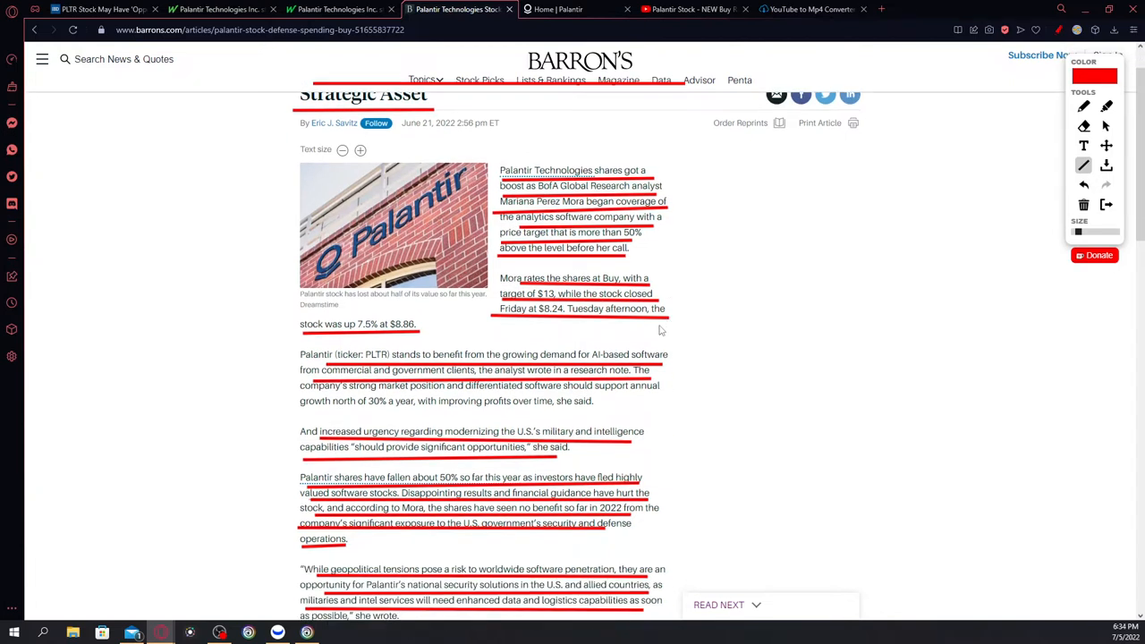
mouse_move(1067, 131)
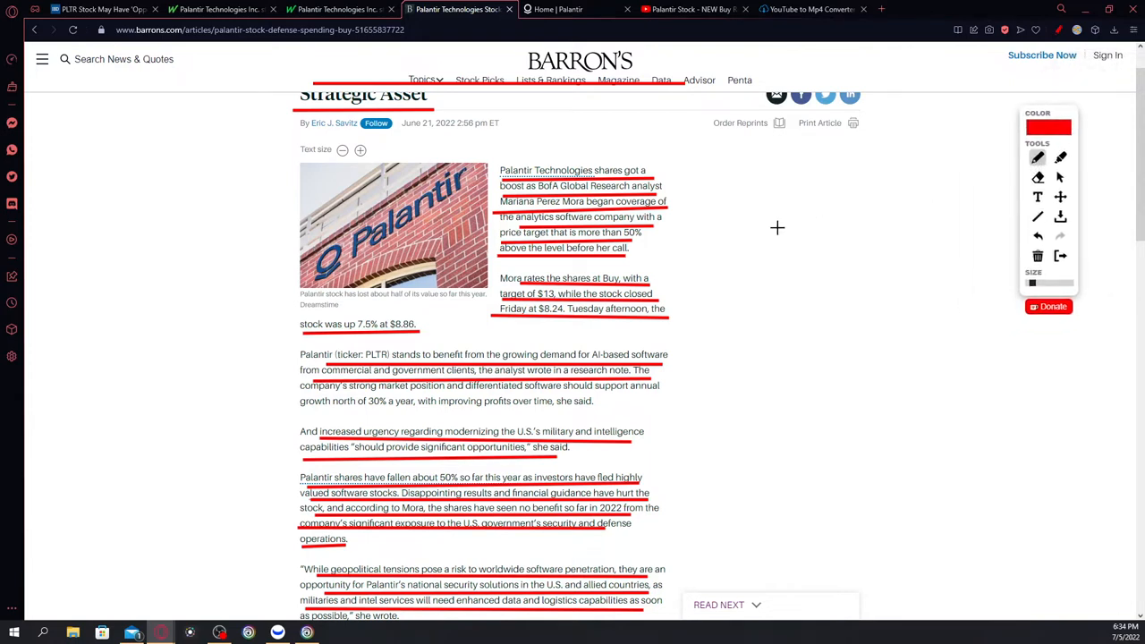
drag(723, 259, 760, 331)
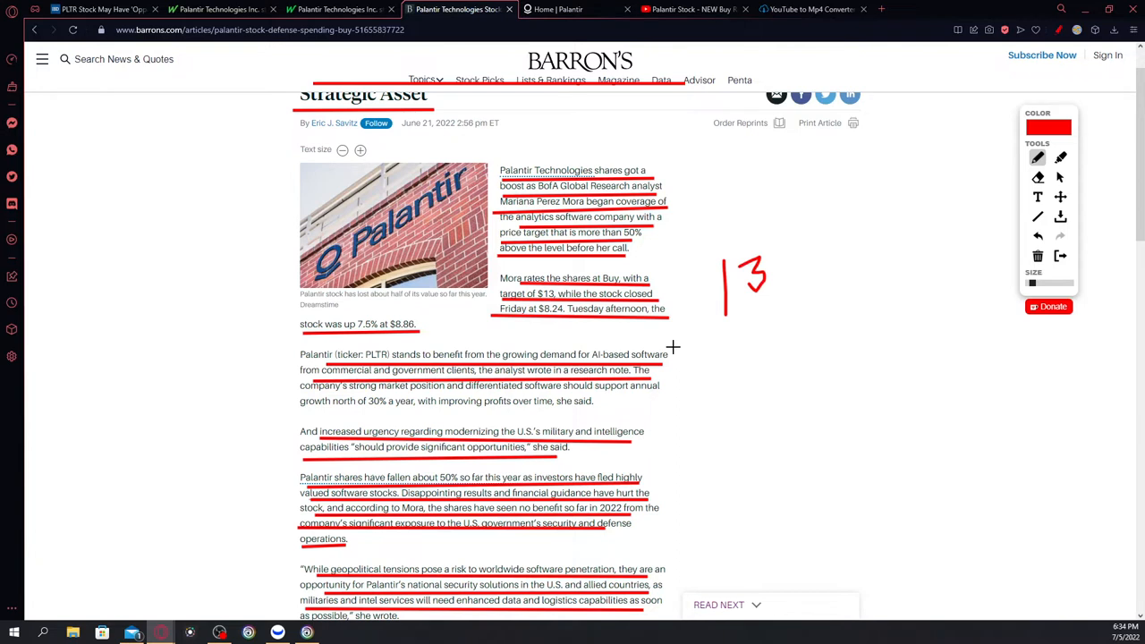
mouse_move(656, 342)
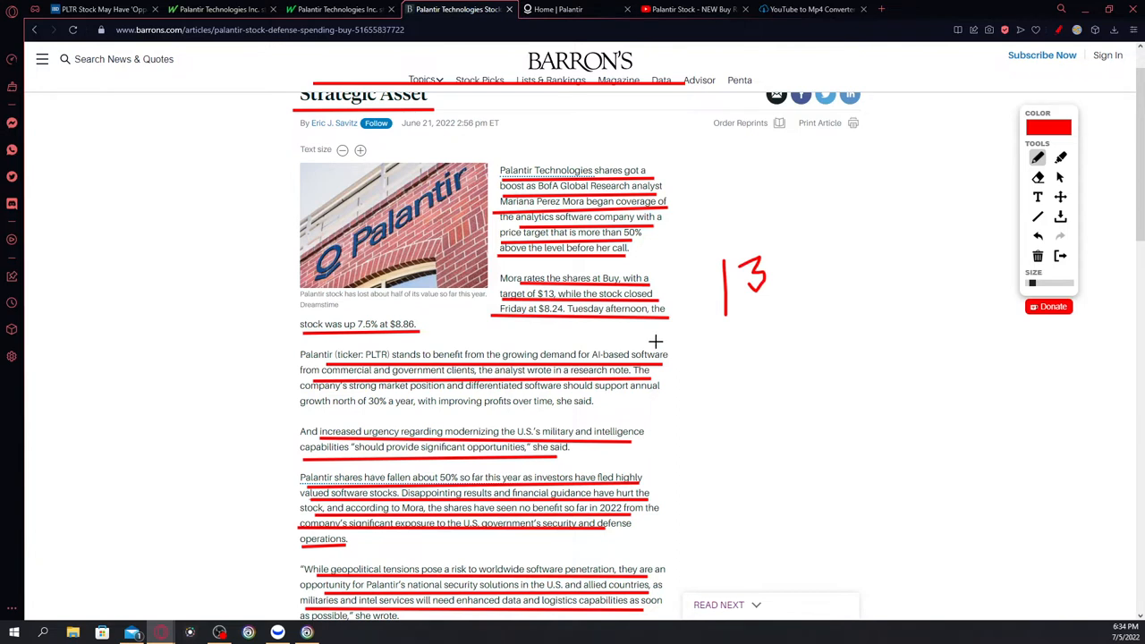
mouse_move(668, 334)
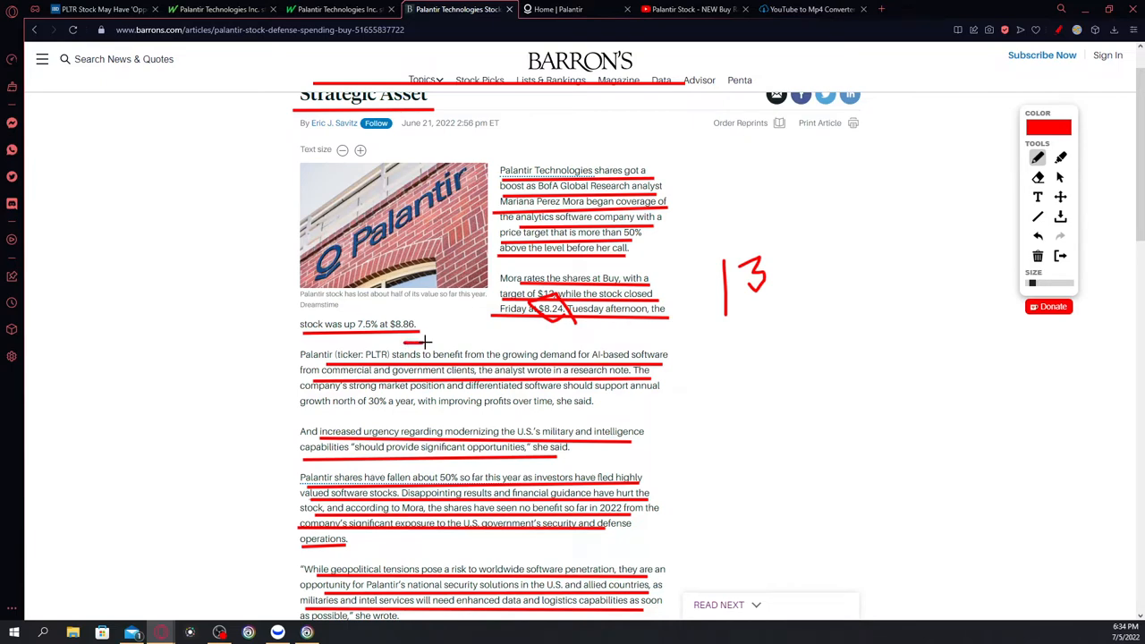
Scroll down the Barron's article past the marked $8.24 and $8.86 prices.
scroll(down, 3)
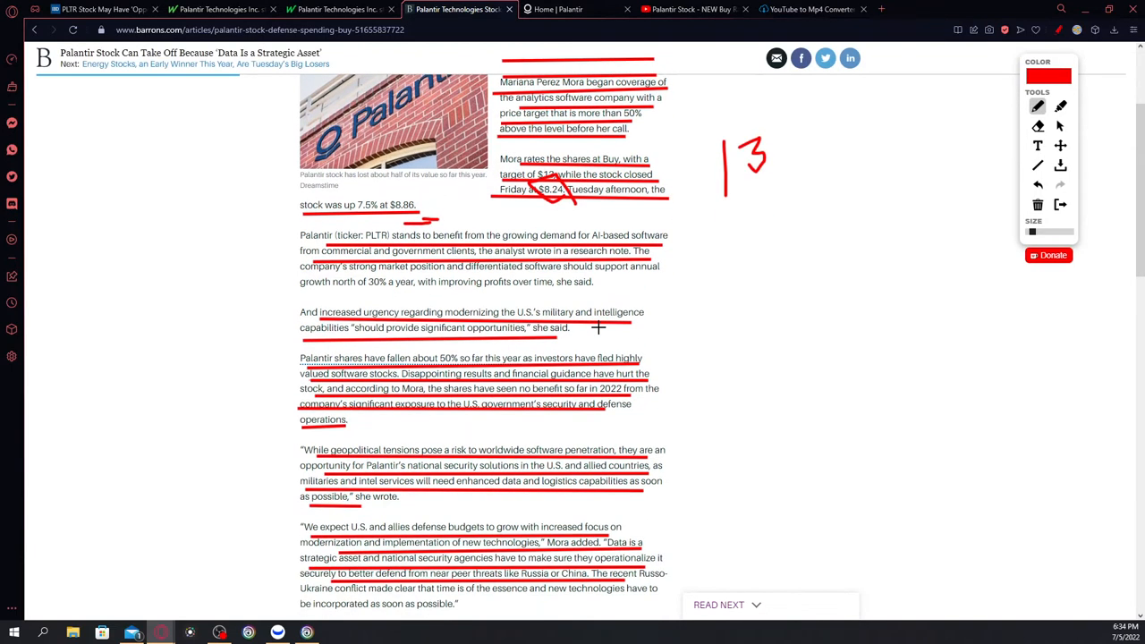
mouse_move(731, 284)
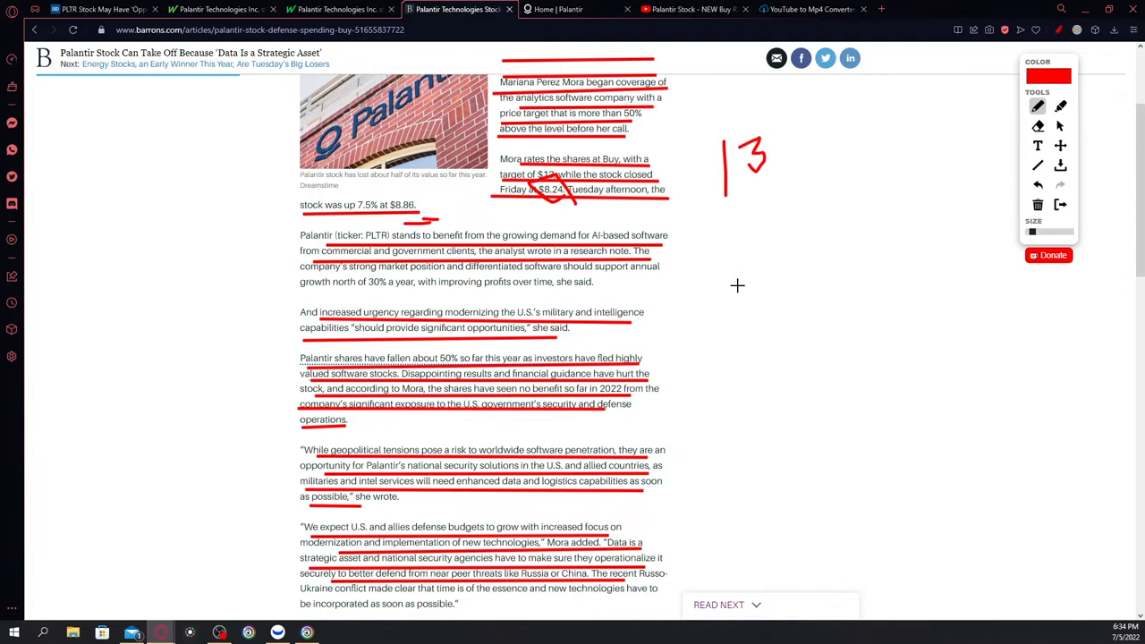
mouse_move(583, 363)
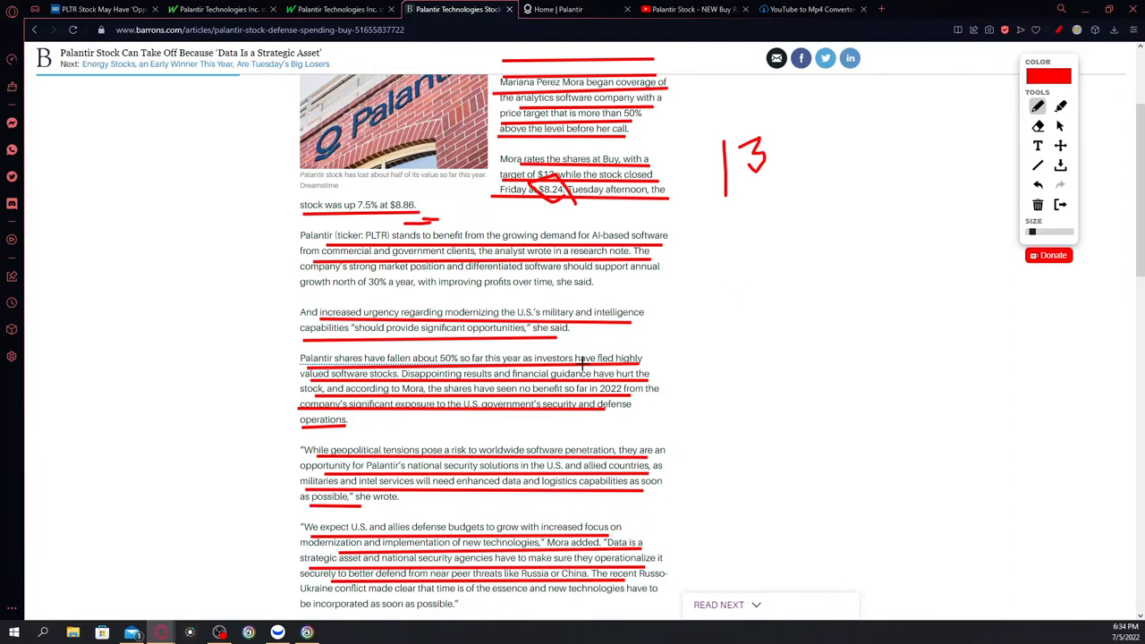
mouse_move(601, 297)
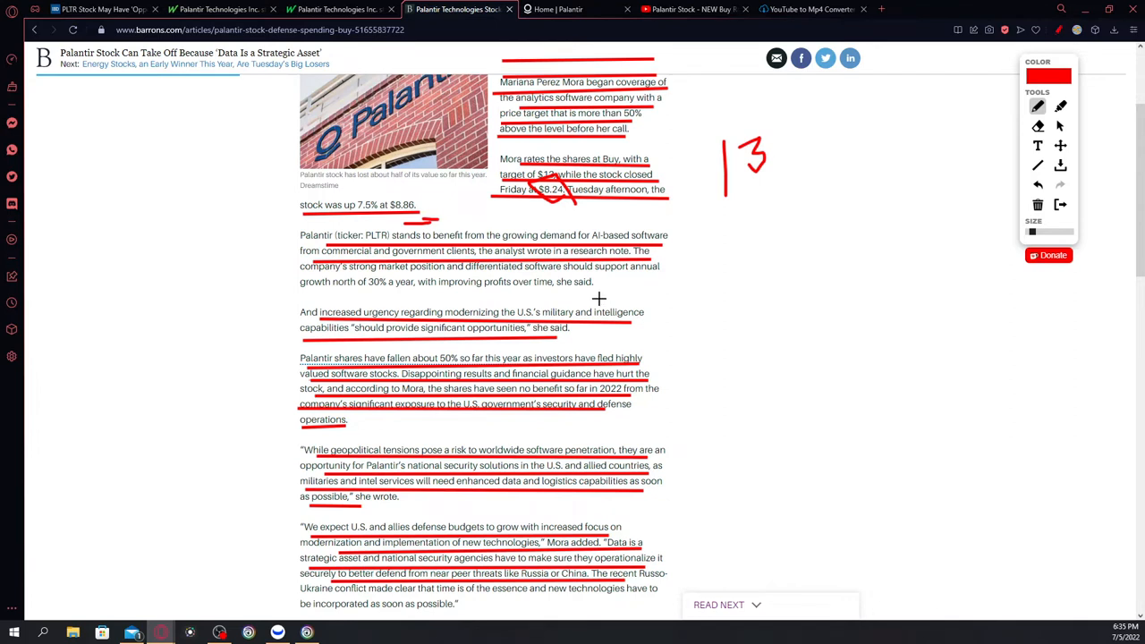
Scroll to the 'increased urgency' paragraph and draw its closing red bracket.
scroll(up, 3)
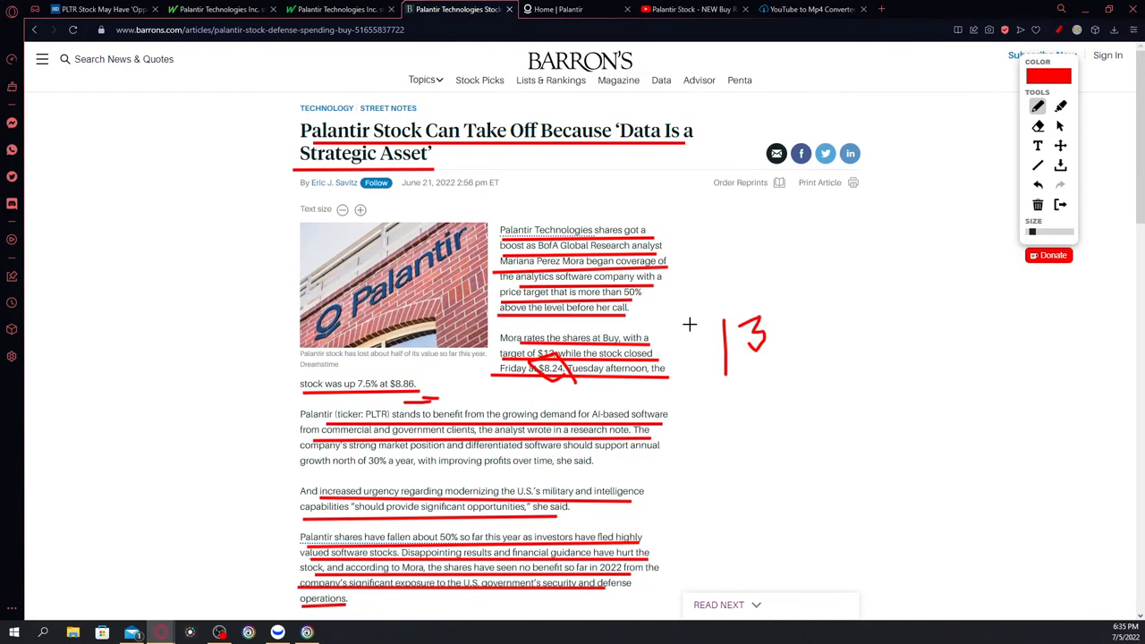
scroll(down, 3)
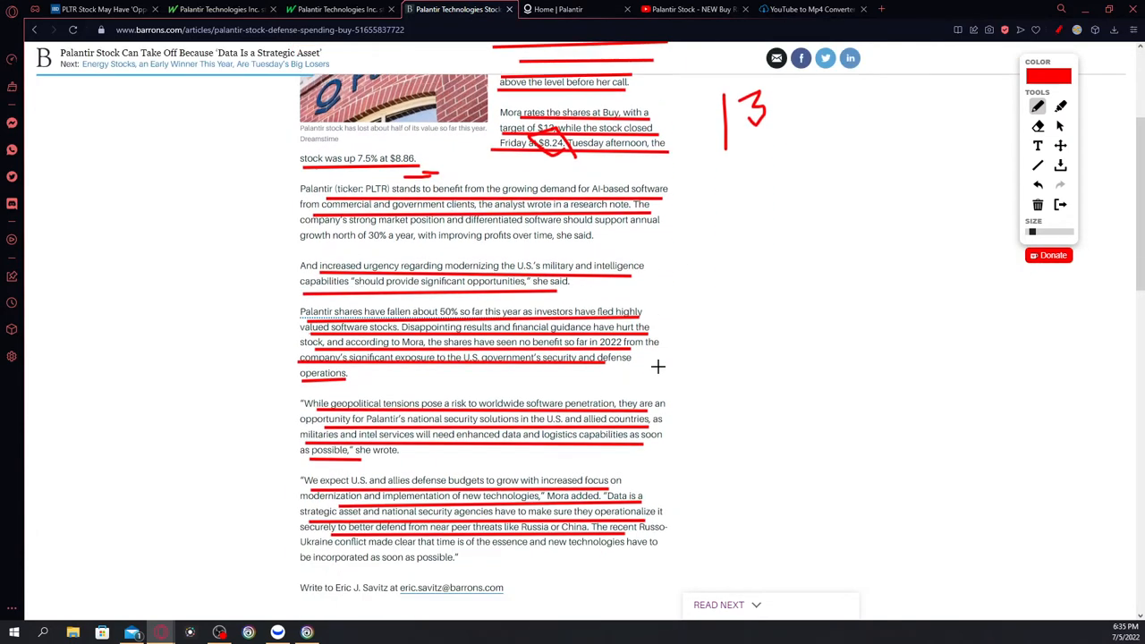
scroll(down, 3)
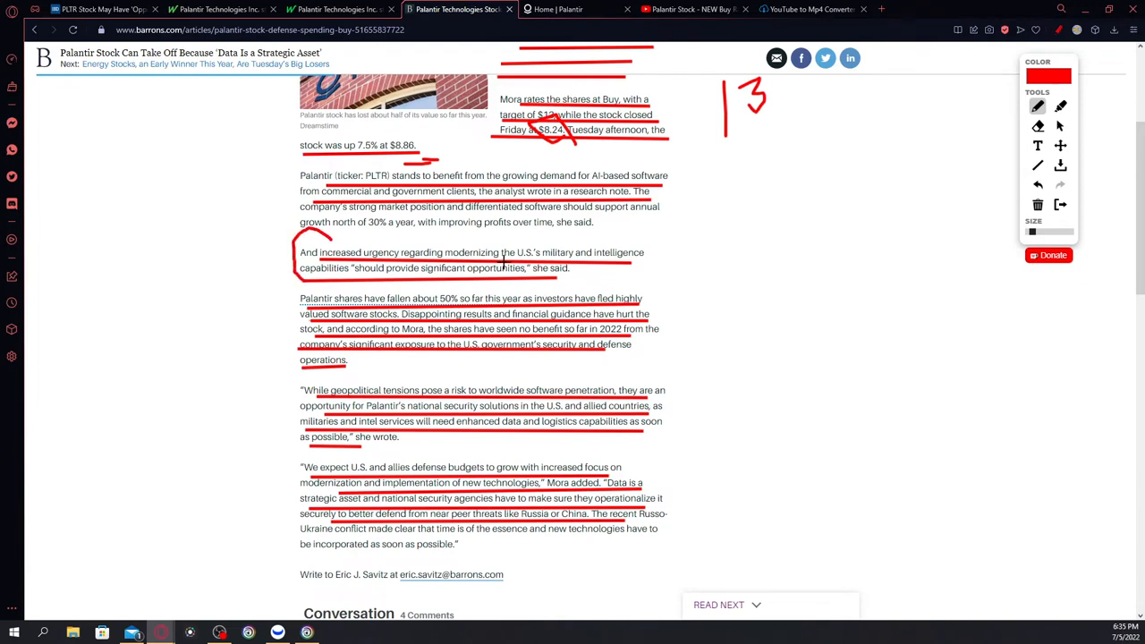
drag(649, 231, 661, 279)
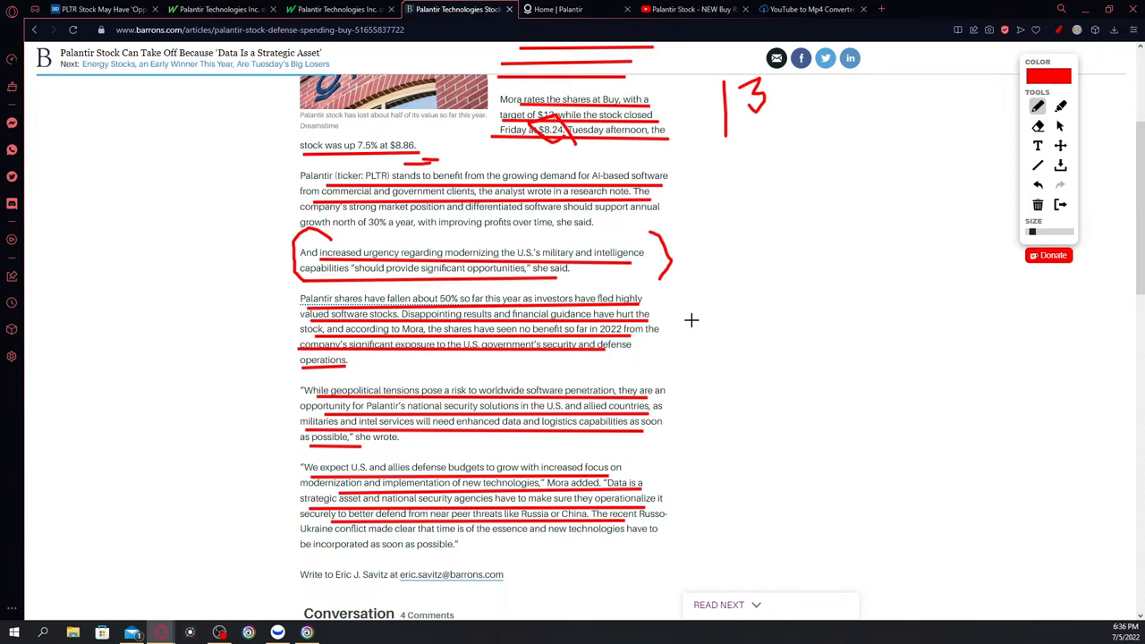
mouse_move(637, 361)
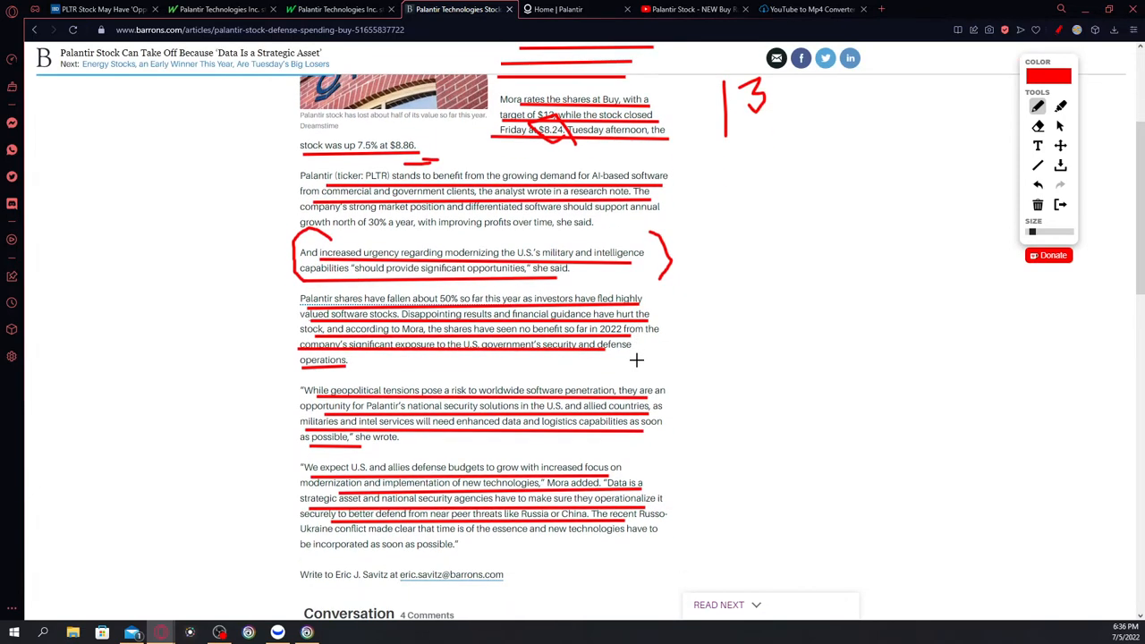
mouse_move(642, 372)
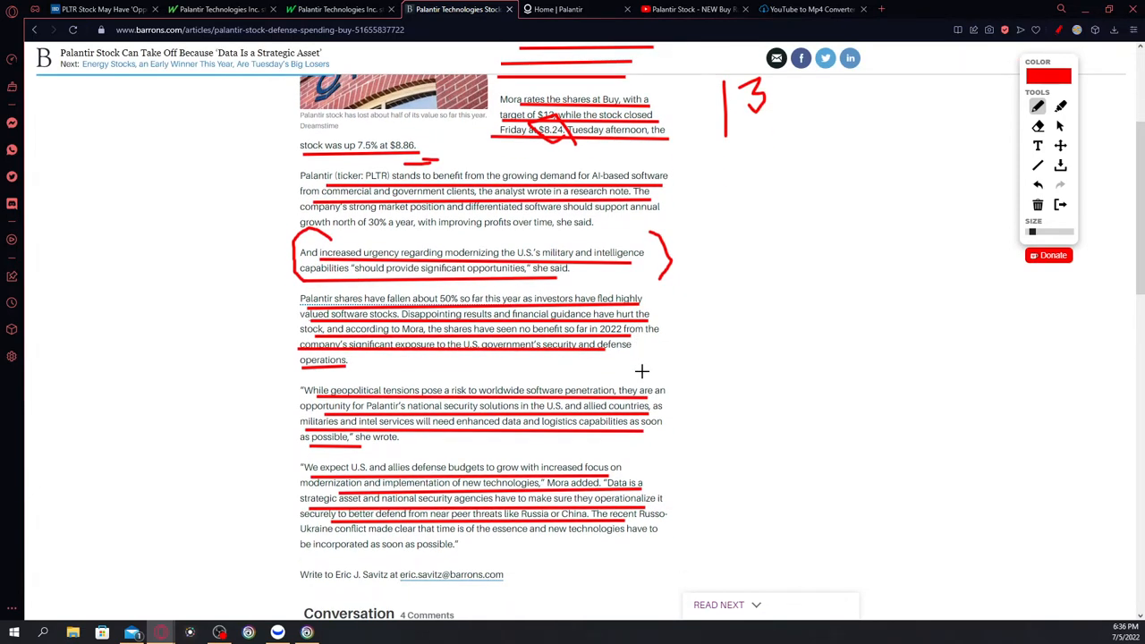
mouse_move(694, 349)
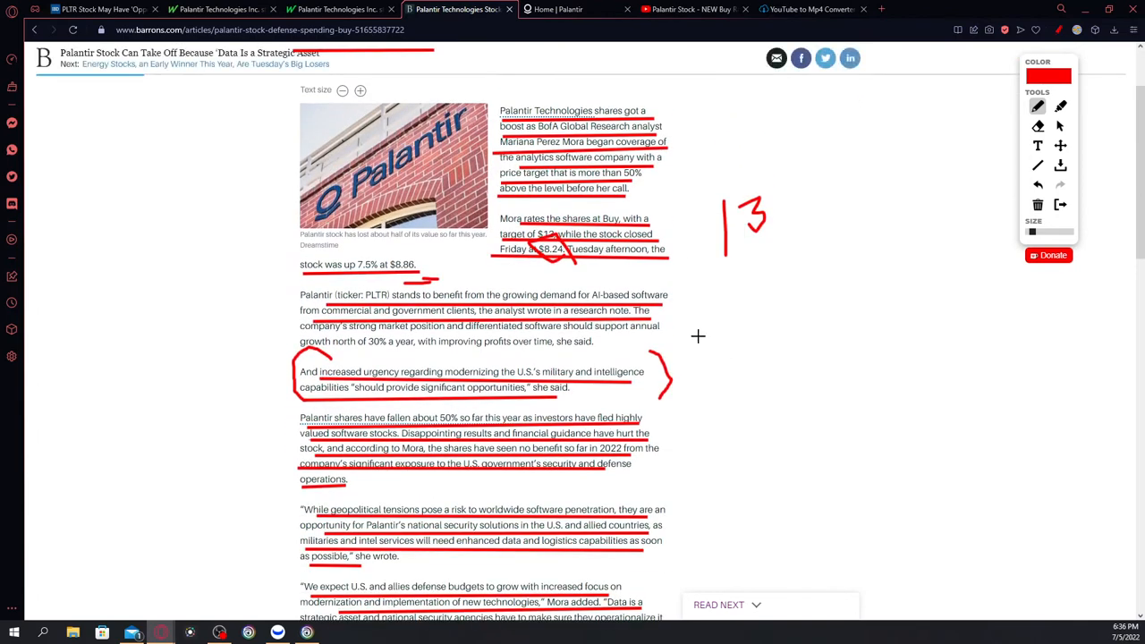
click(99, 9)
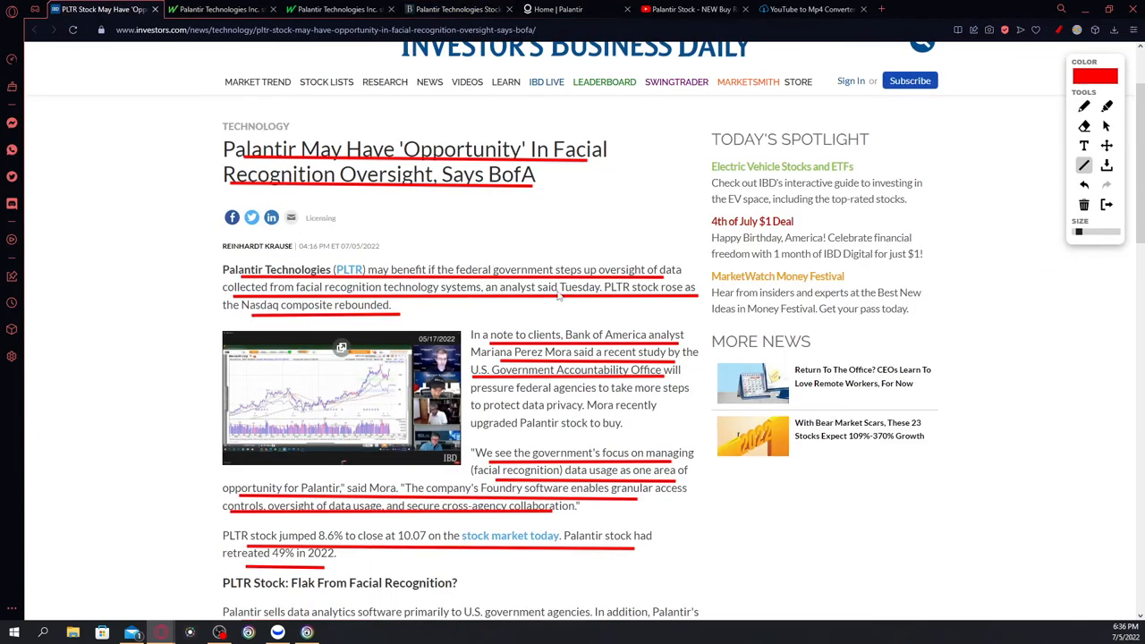
scroll(down, 3)
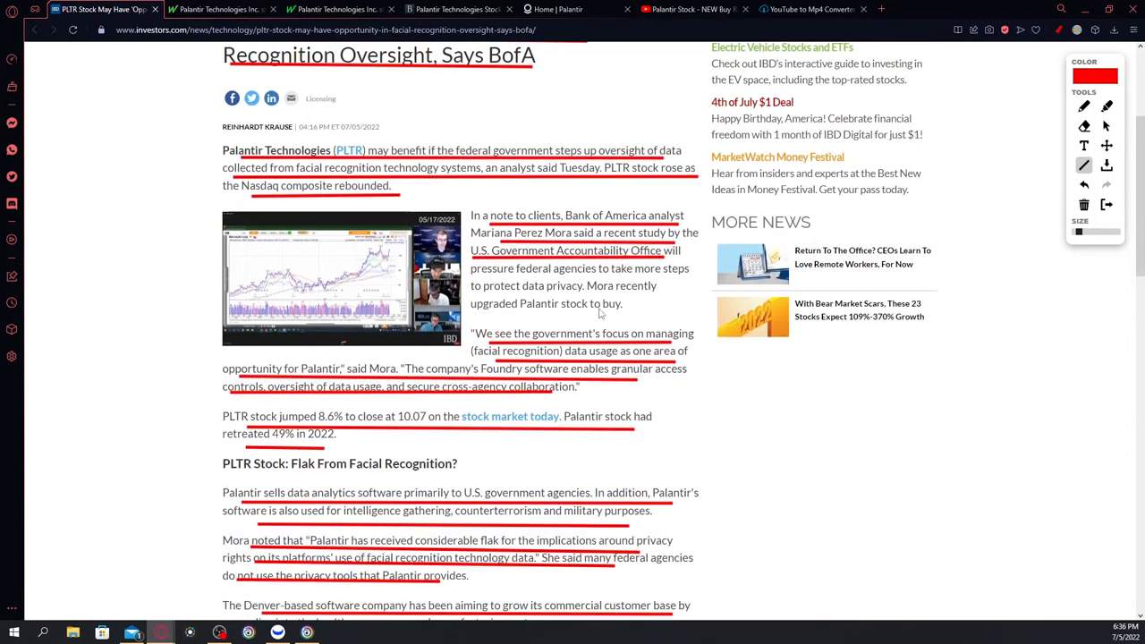
scroll(down, 3)
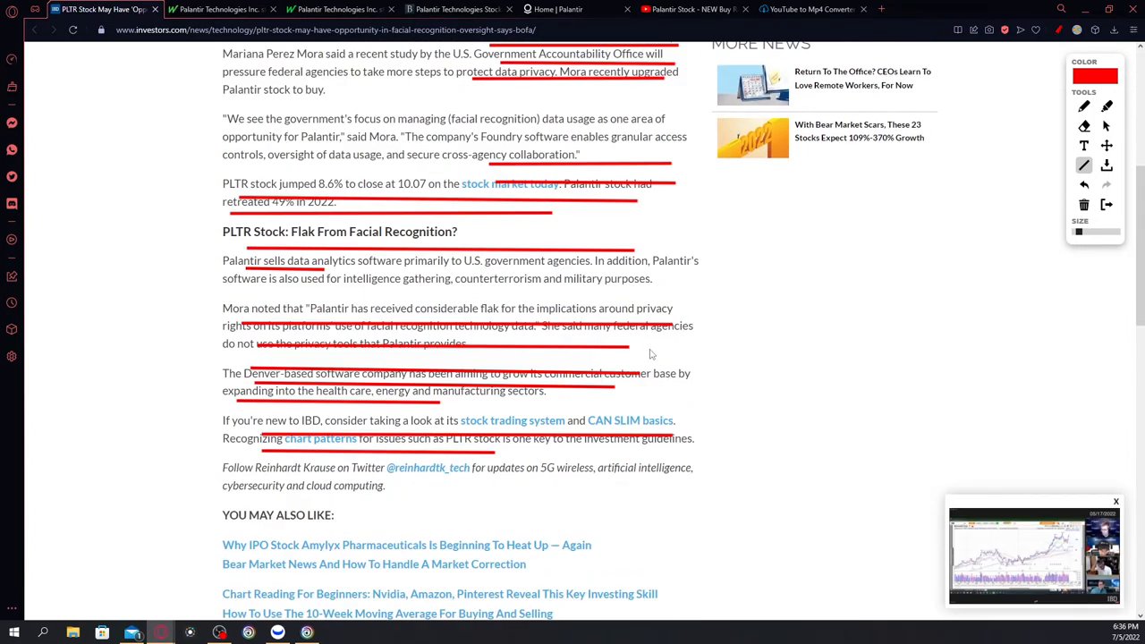
mouse_move(255, 319)
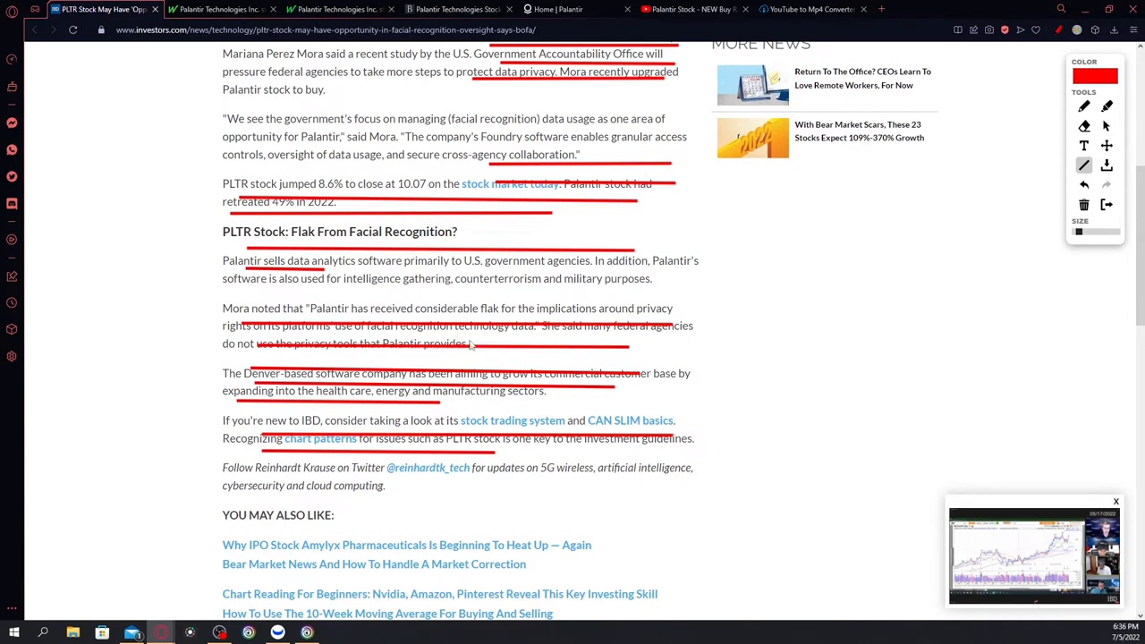
mouse_move(731, 356)
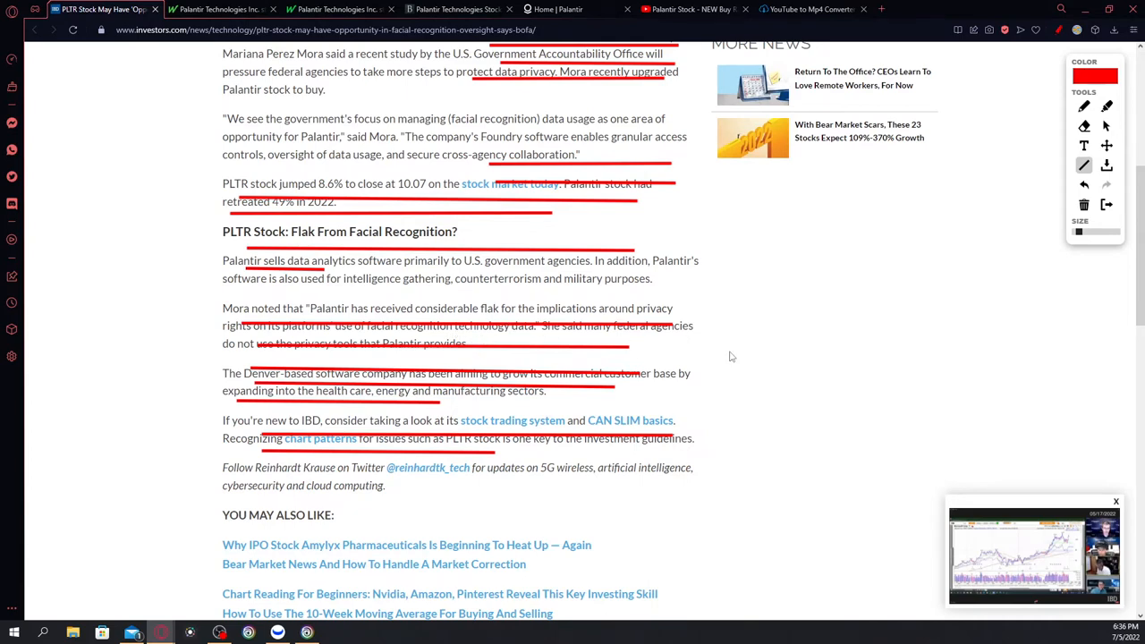
scroll(down, 3)
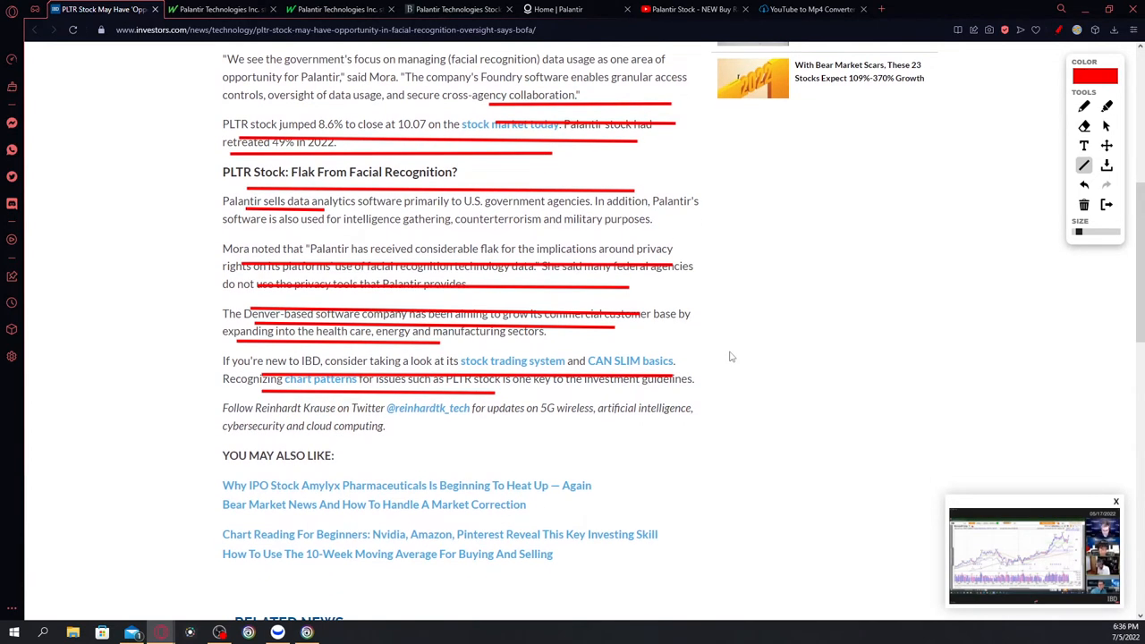
scroll(down, 3)
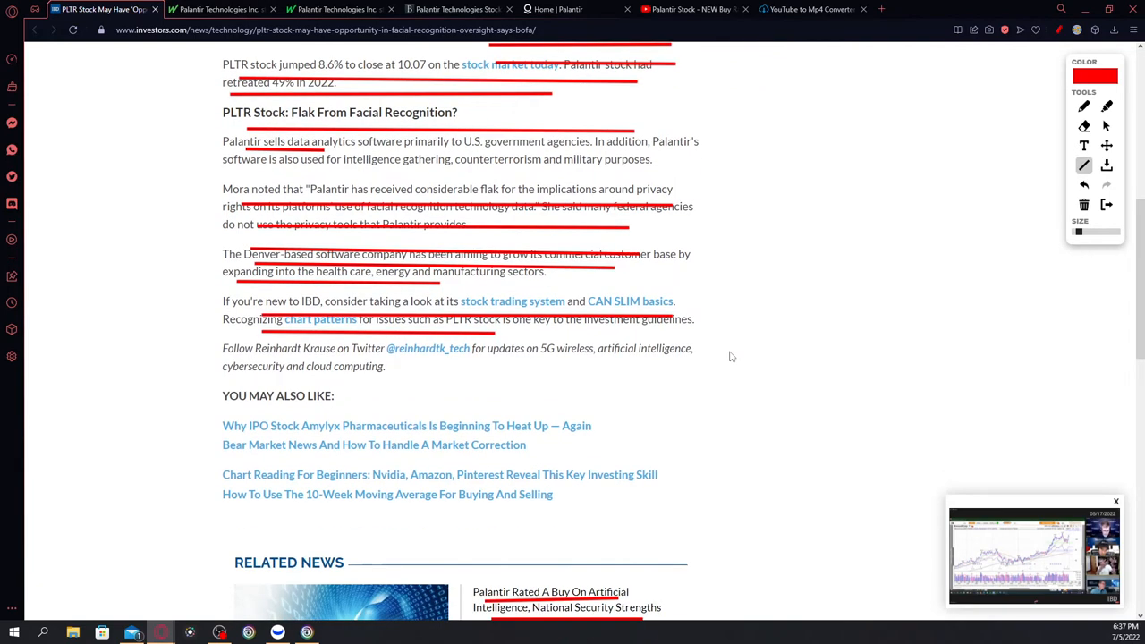
scroll(up, 3)
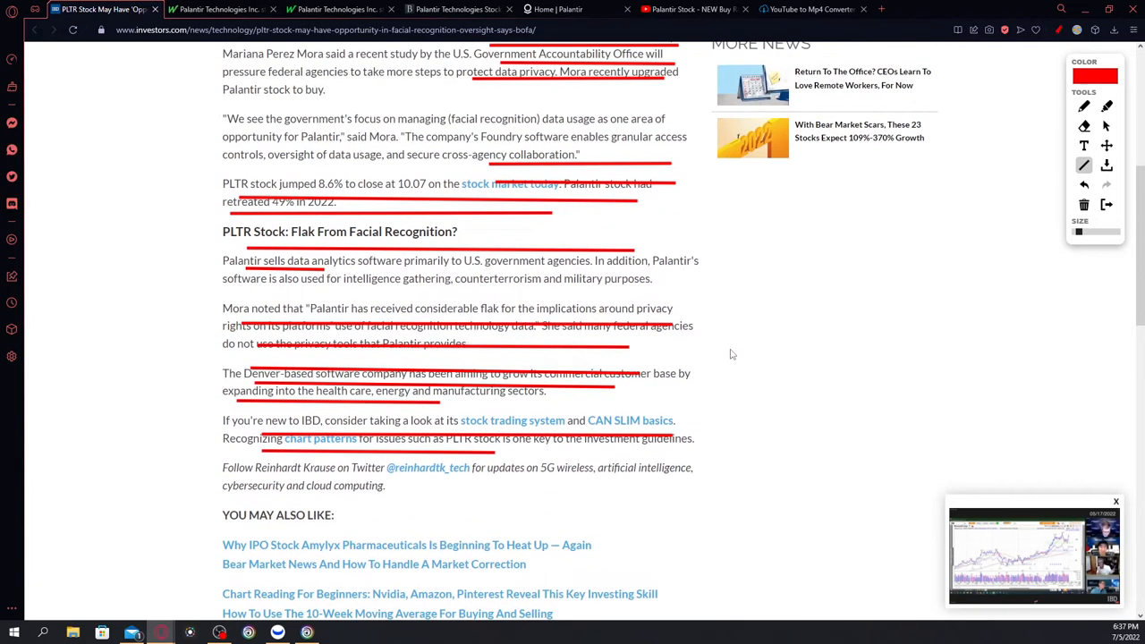
mouse_move(722, 332)
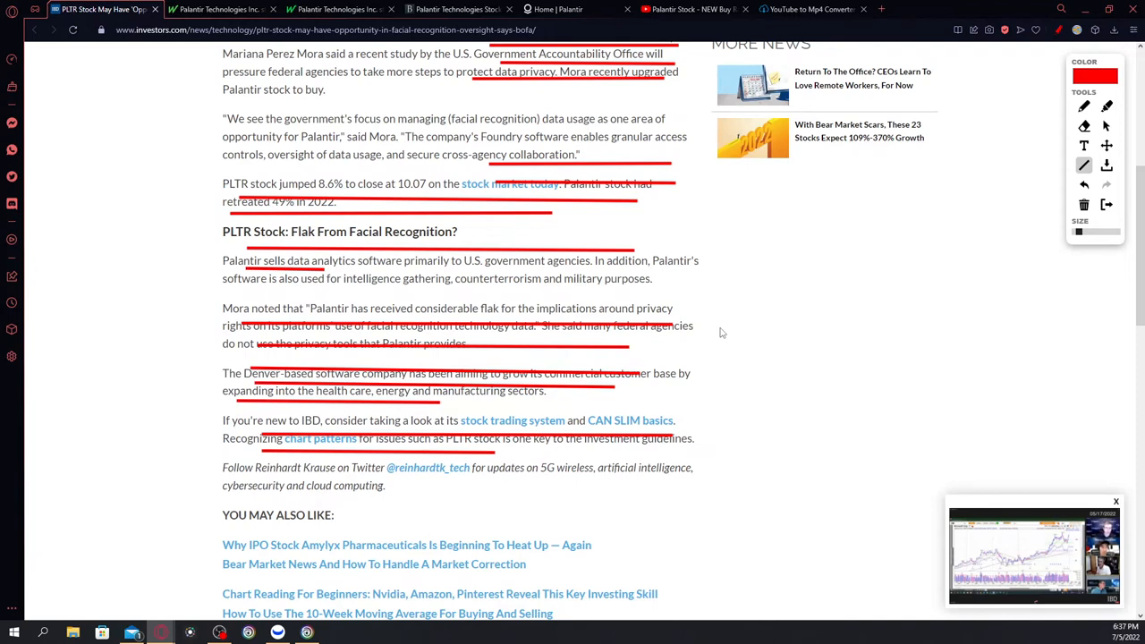
mouse_move(692, 331)
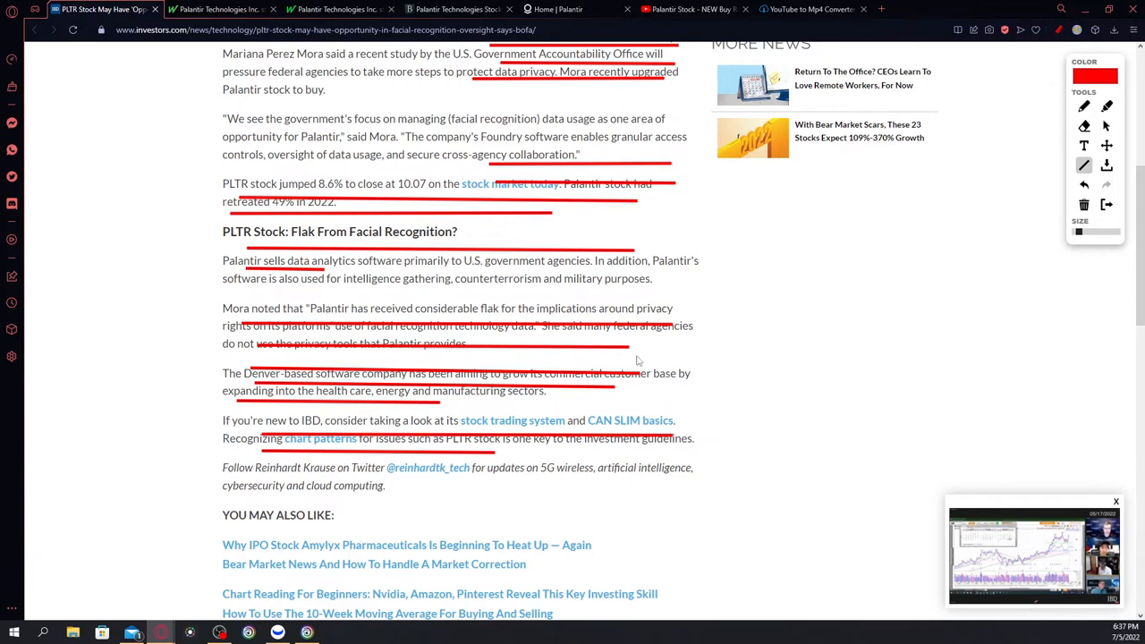
mouse_move(220, 394)
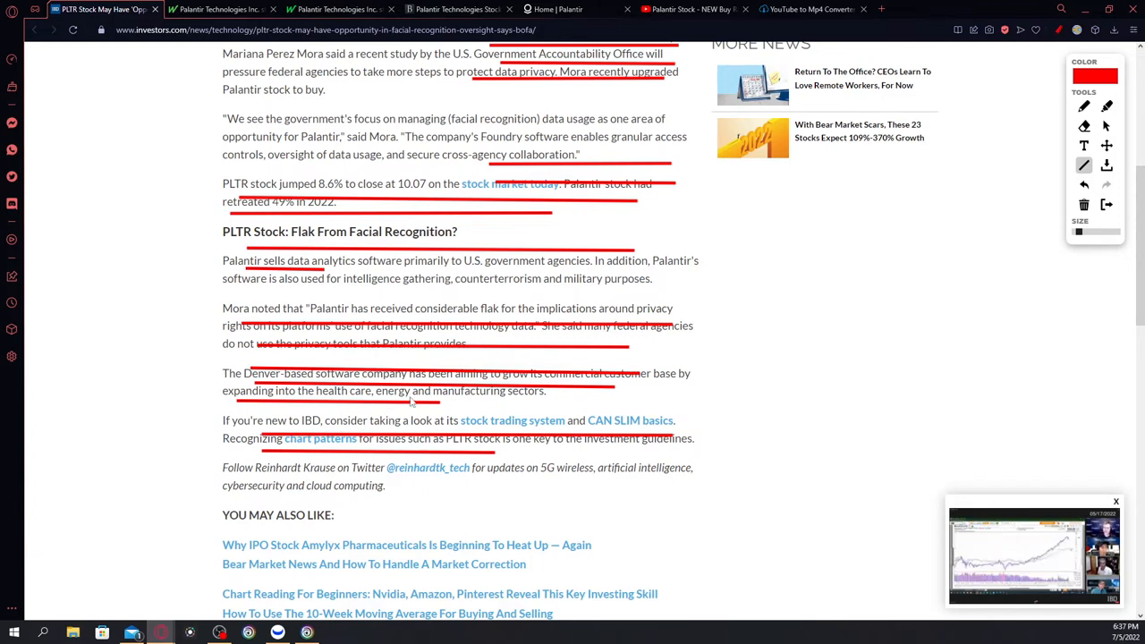
mouse_move(322, 150)
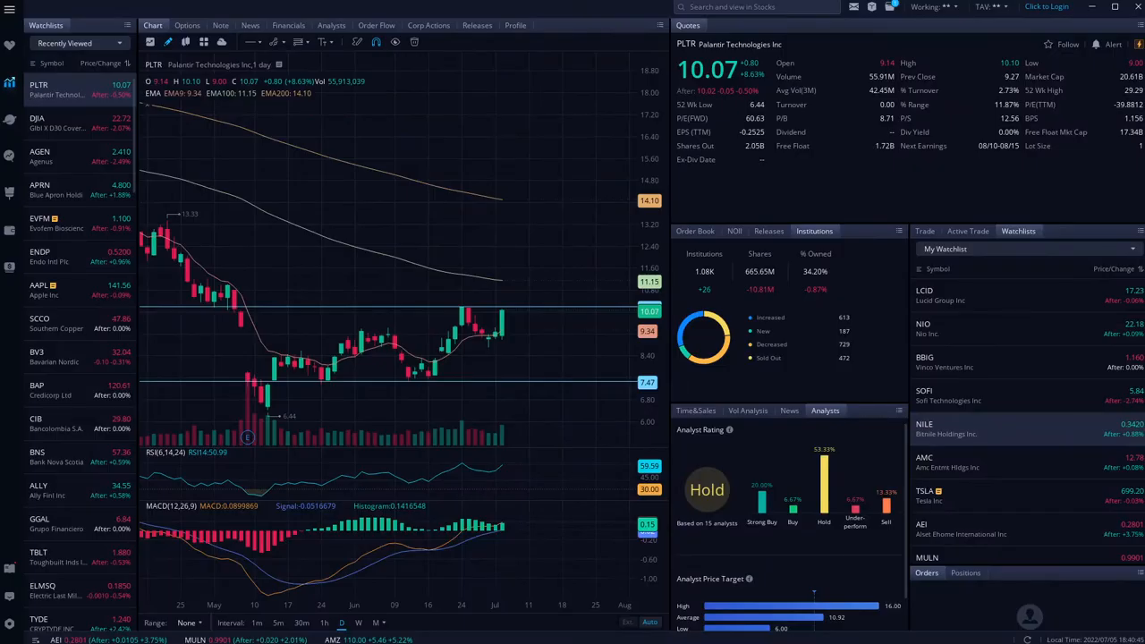
mouse_move(528, 412)
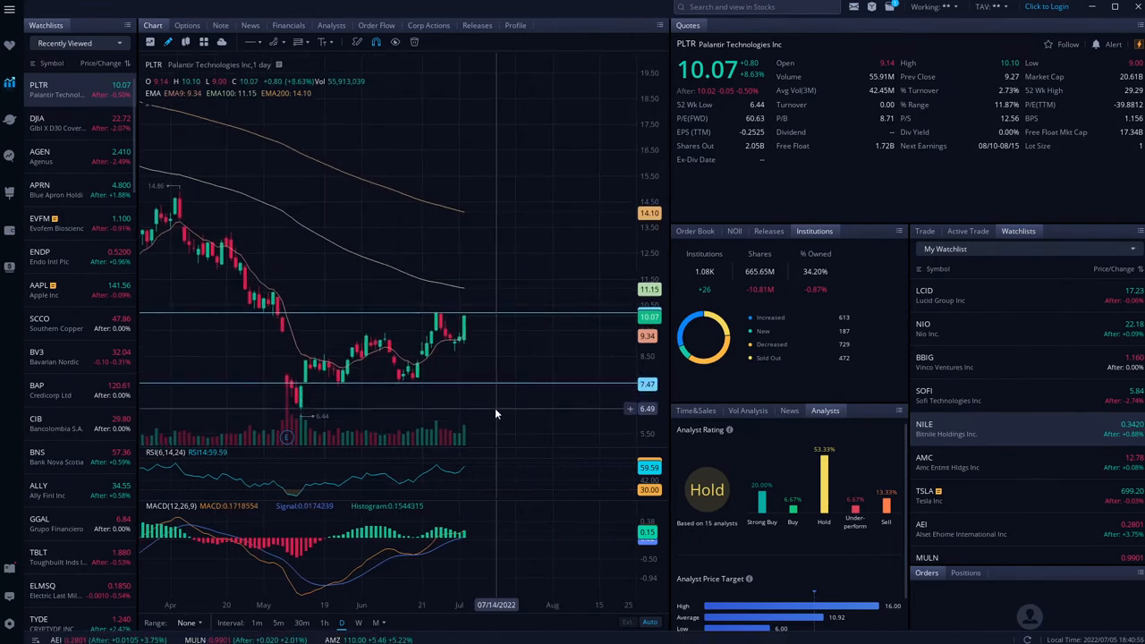
mouse_move(501, 410)
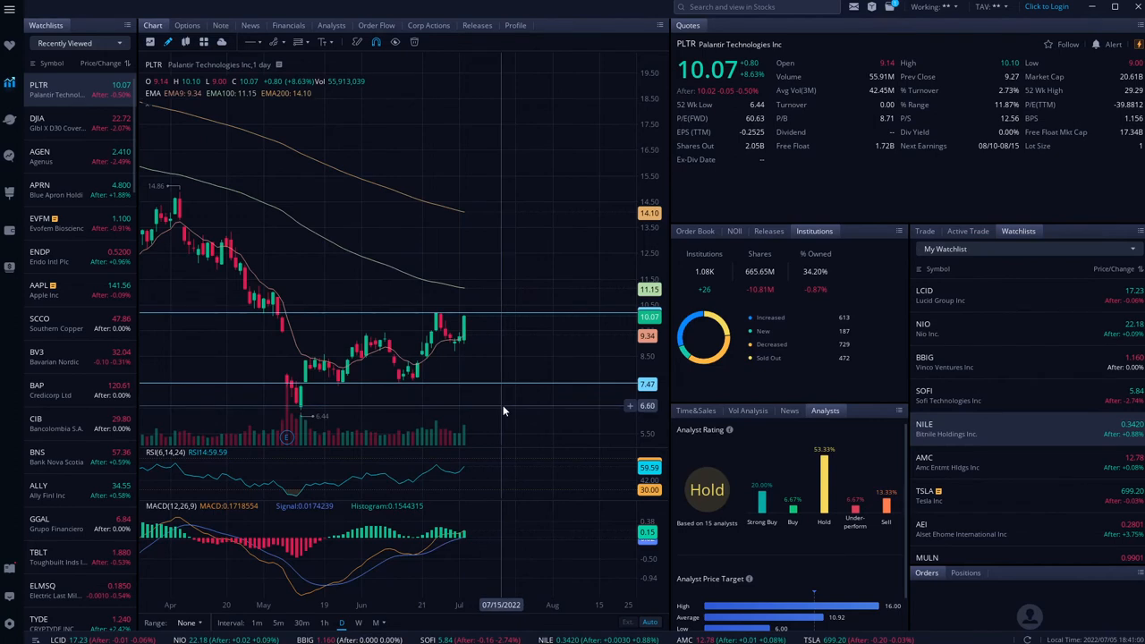
mouse_move(538, 383)
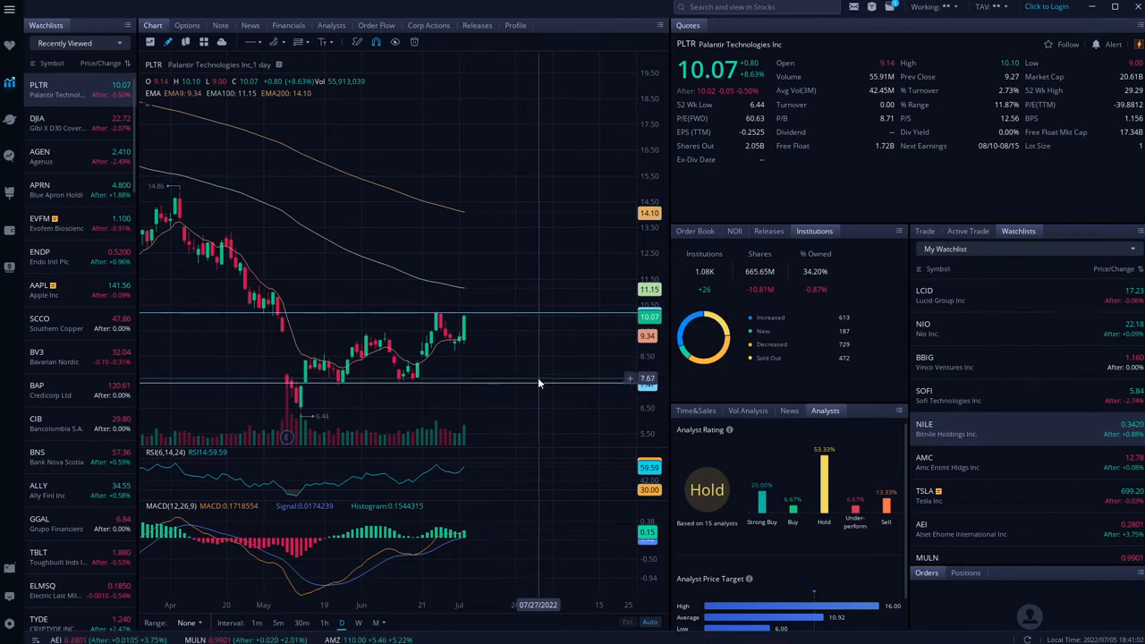
mouse_move(546, 418)
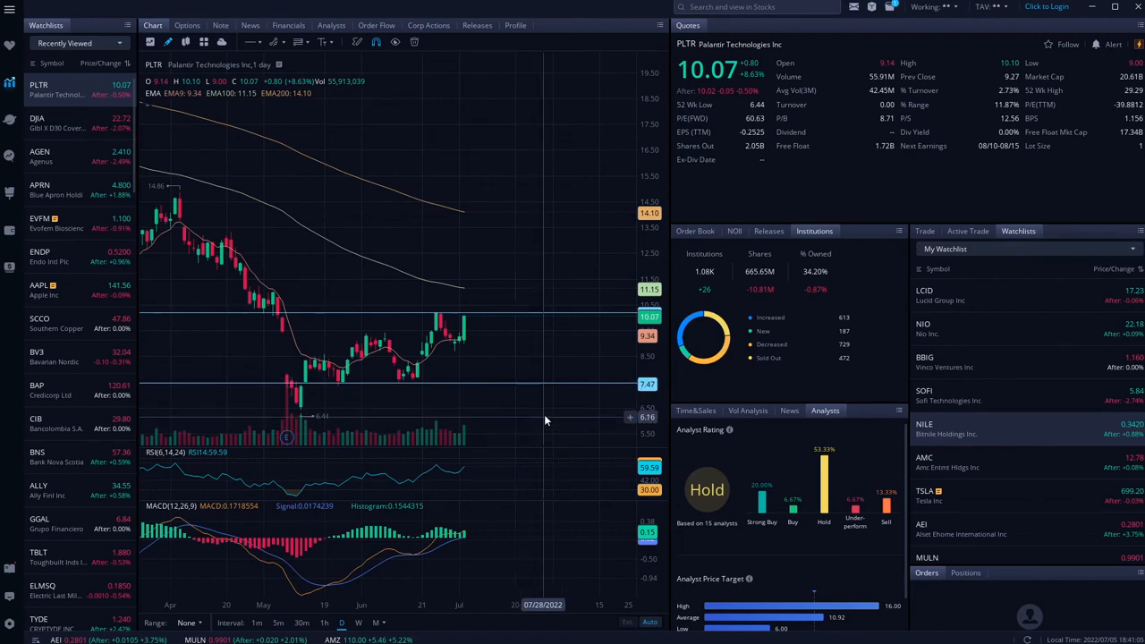
mouse_move(596, 285)
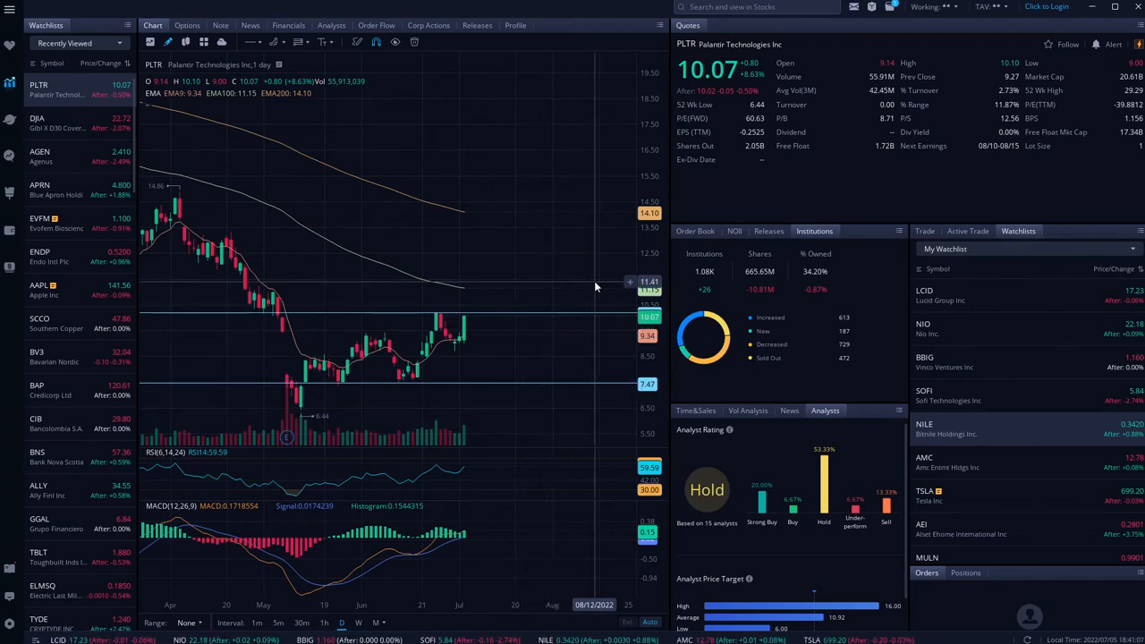
mouse_move(604, 292)
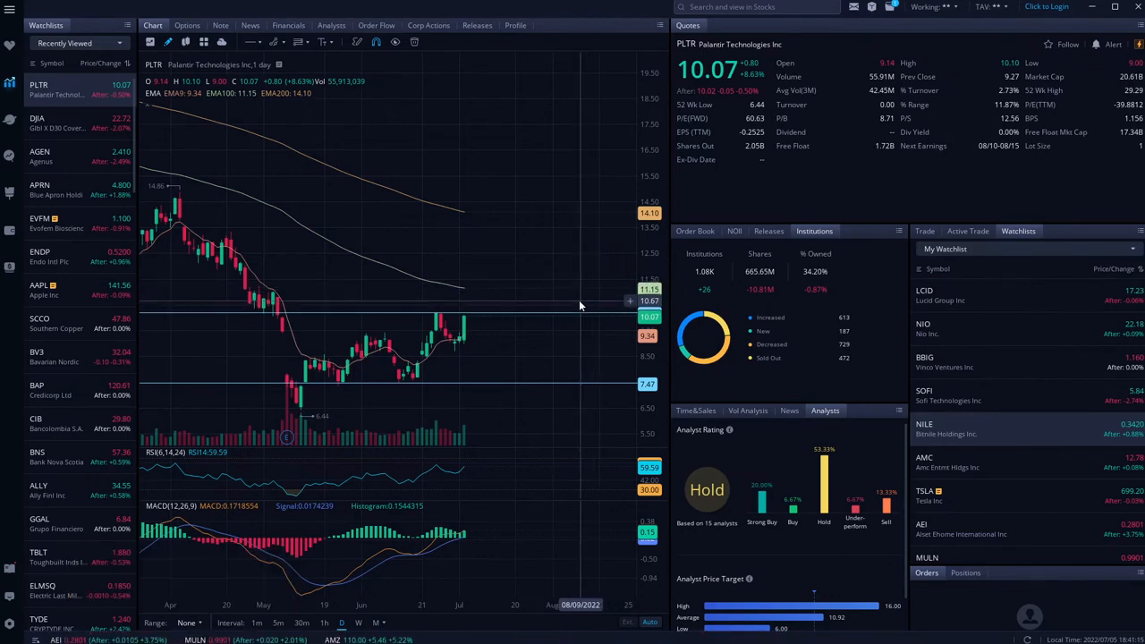
mouse_move(671, 217)
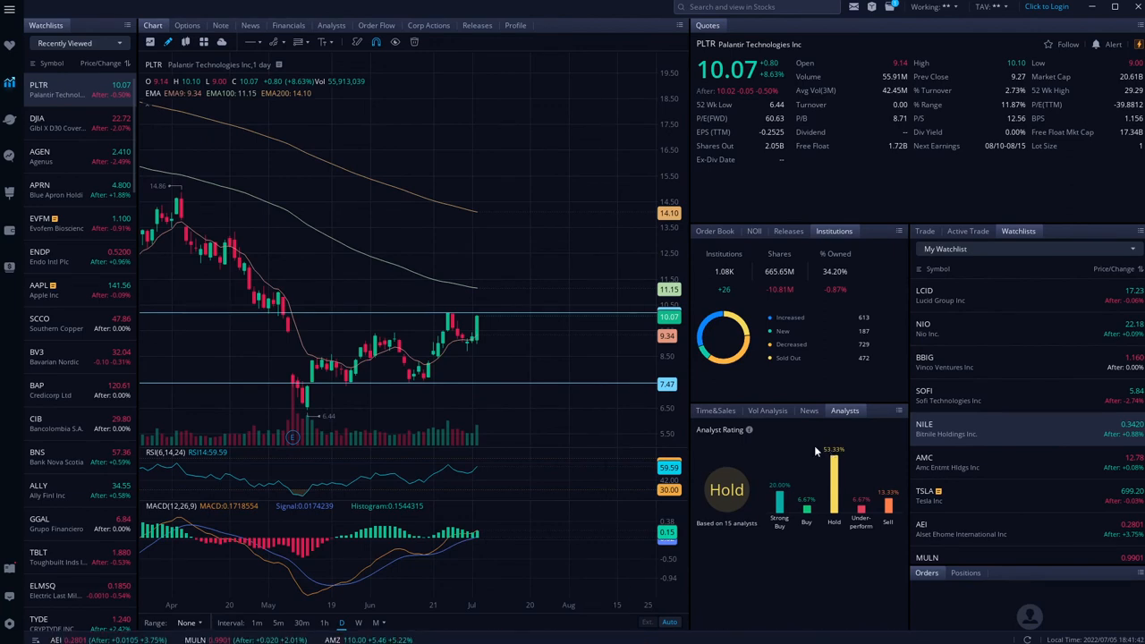
mouse_move(554, 529)
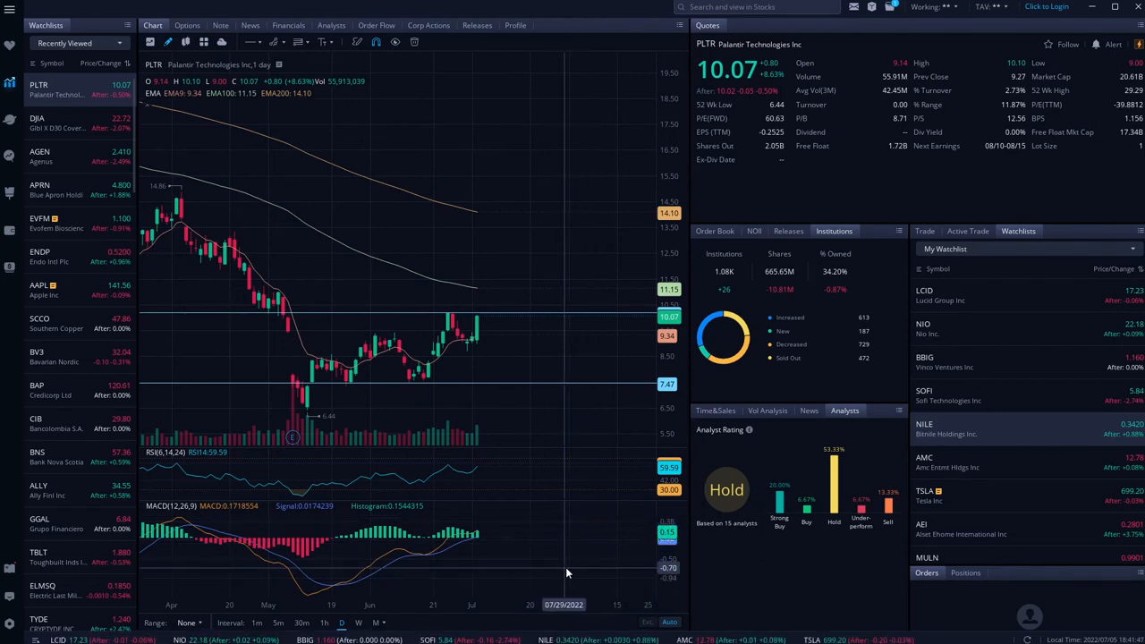
mouse_move(587, 526)
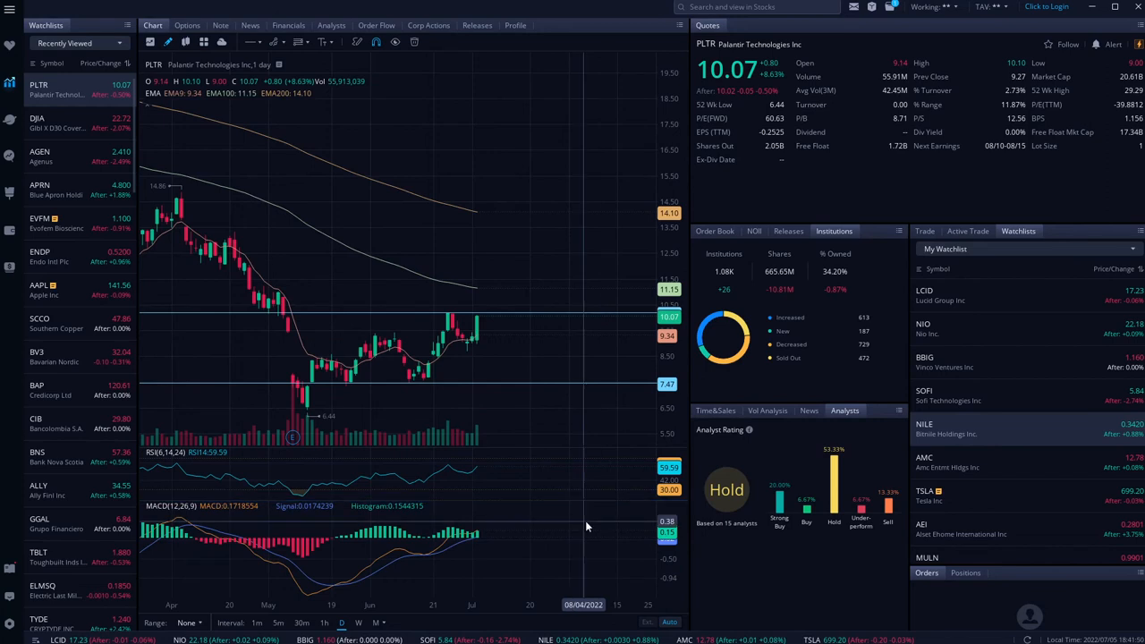
mouse_move(591, 517)
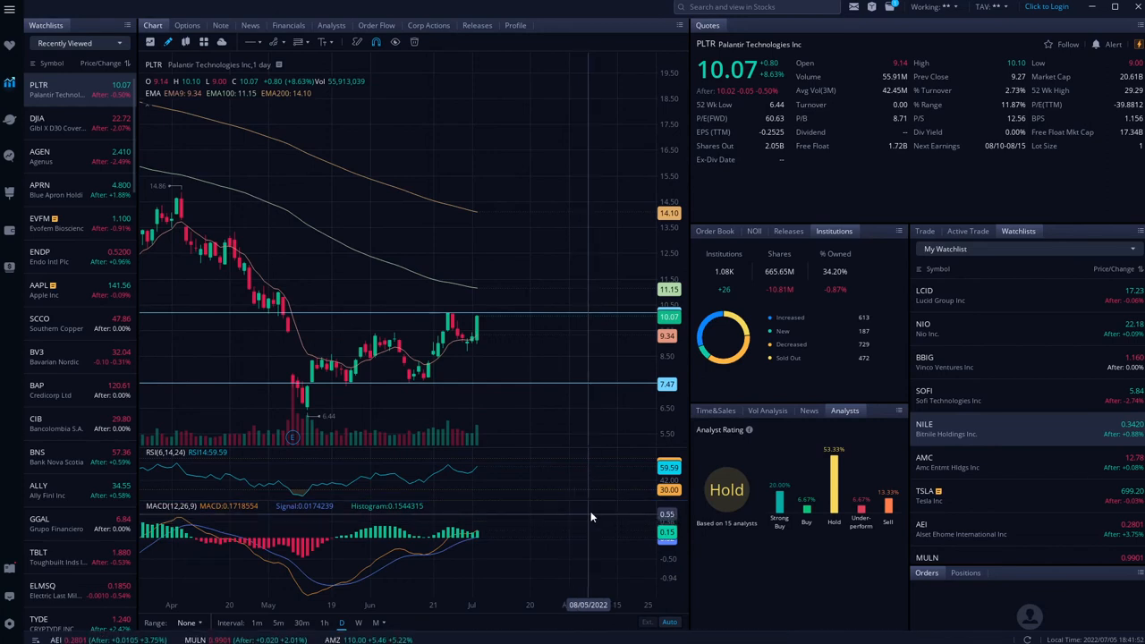
mouse_move(332, 367)
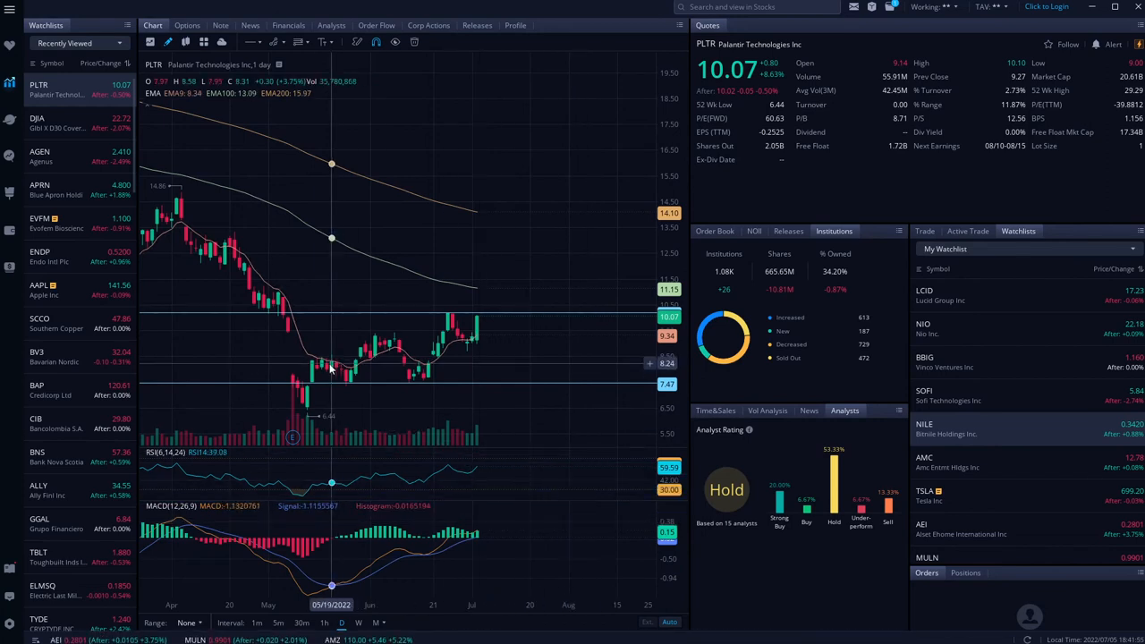
mouse_move(297, 340)
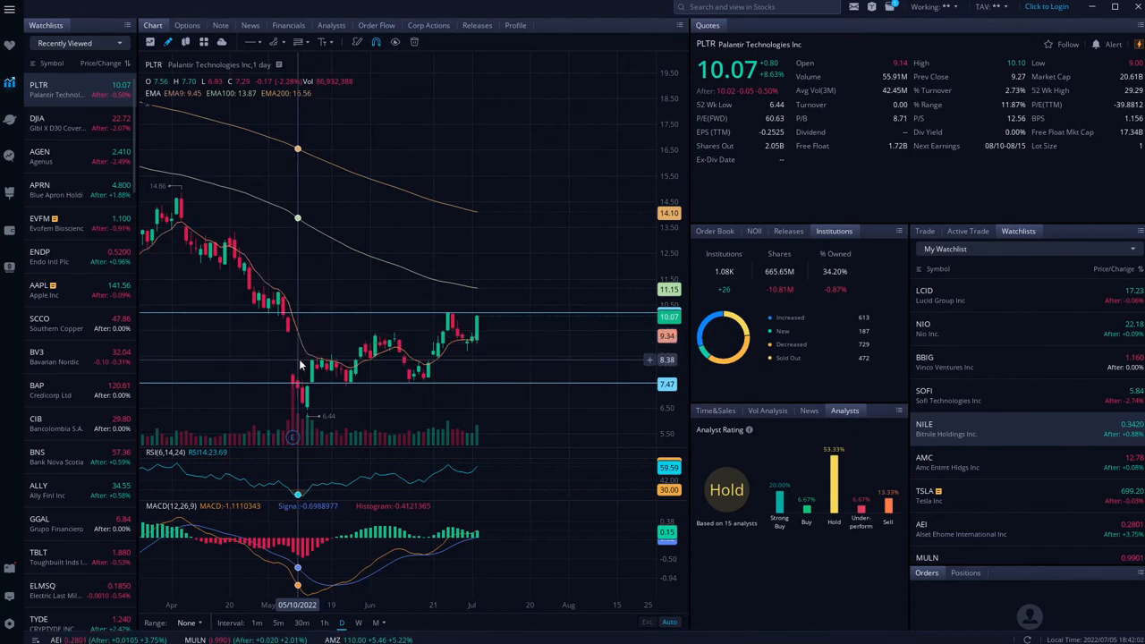
mouse_move(307, 358)
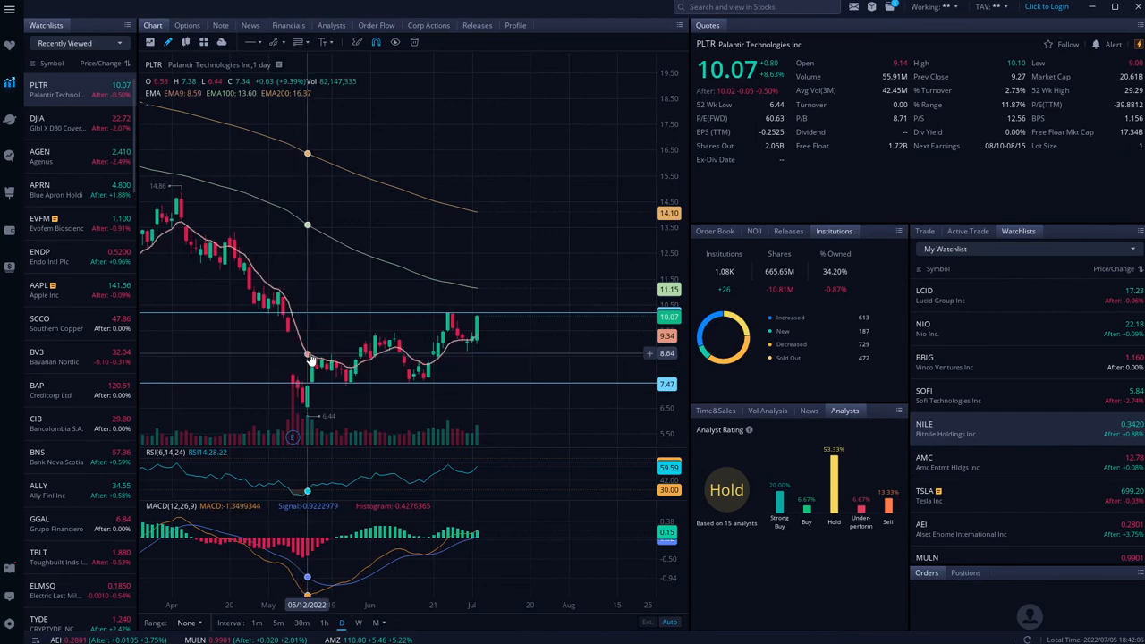
mouse_move(509, 295)
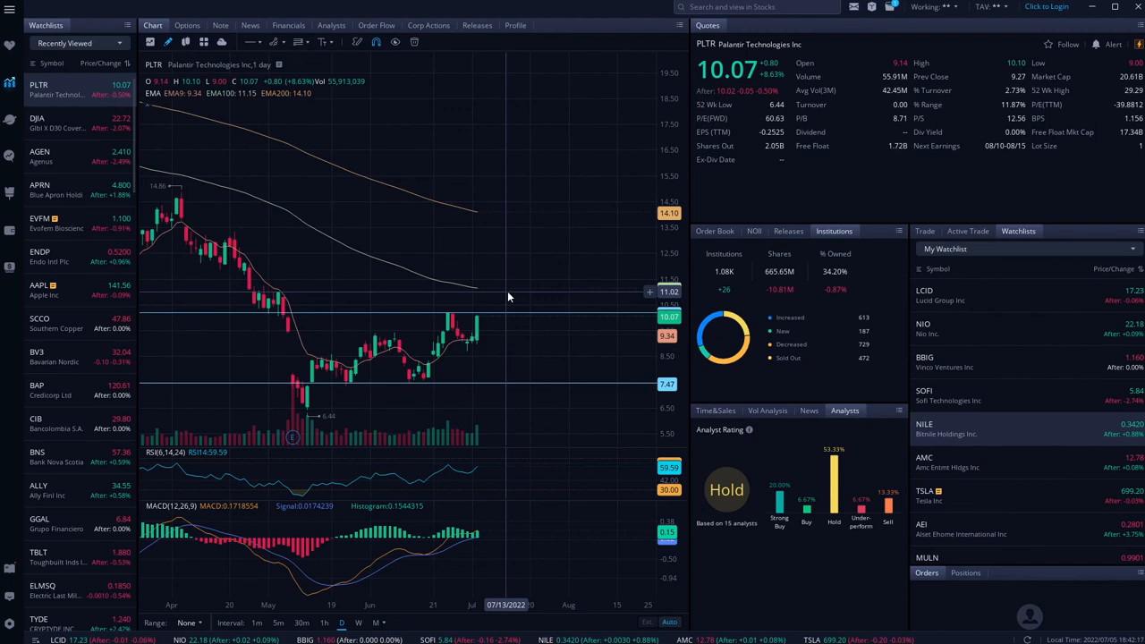
mouse_move(508, 301)
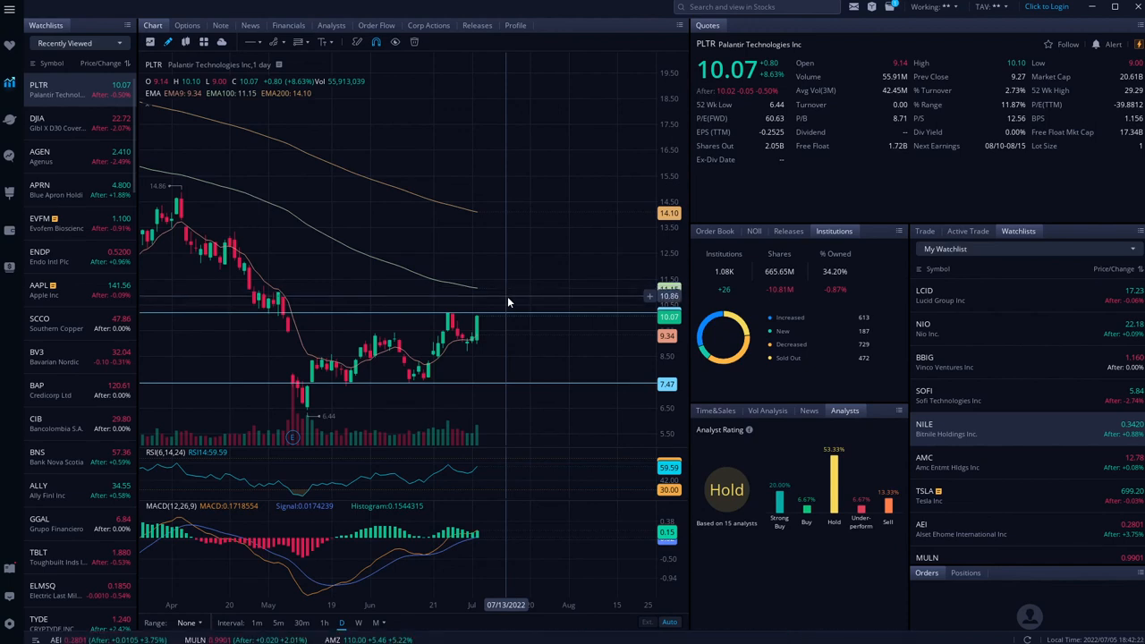
mouse_move(547, 361)
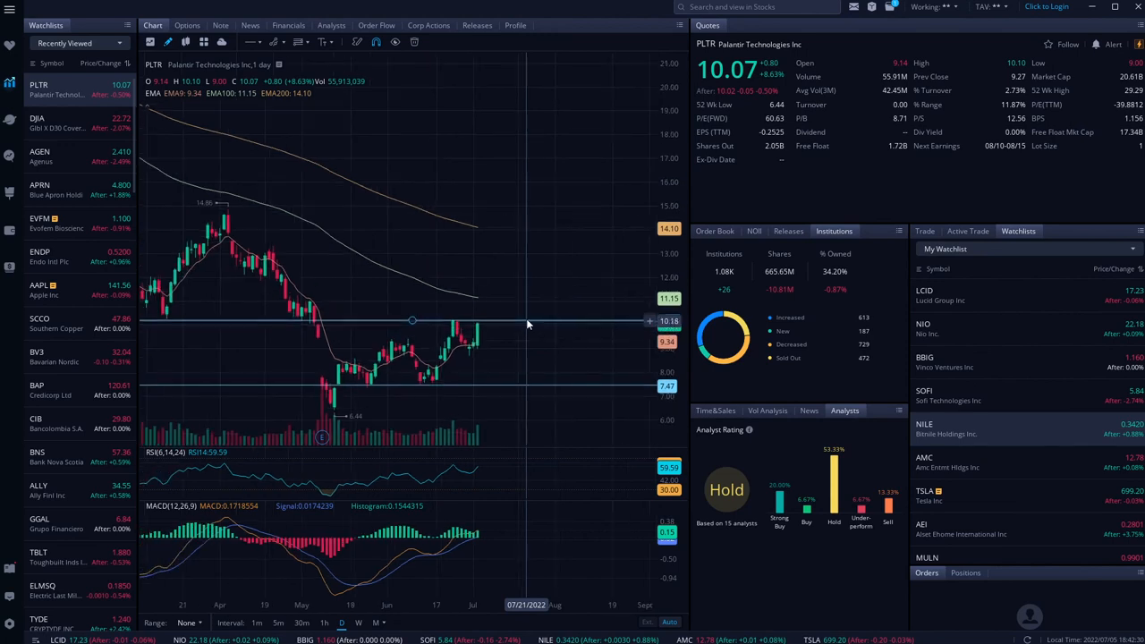
mouse_move(540, 299)
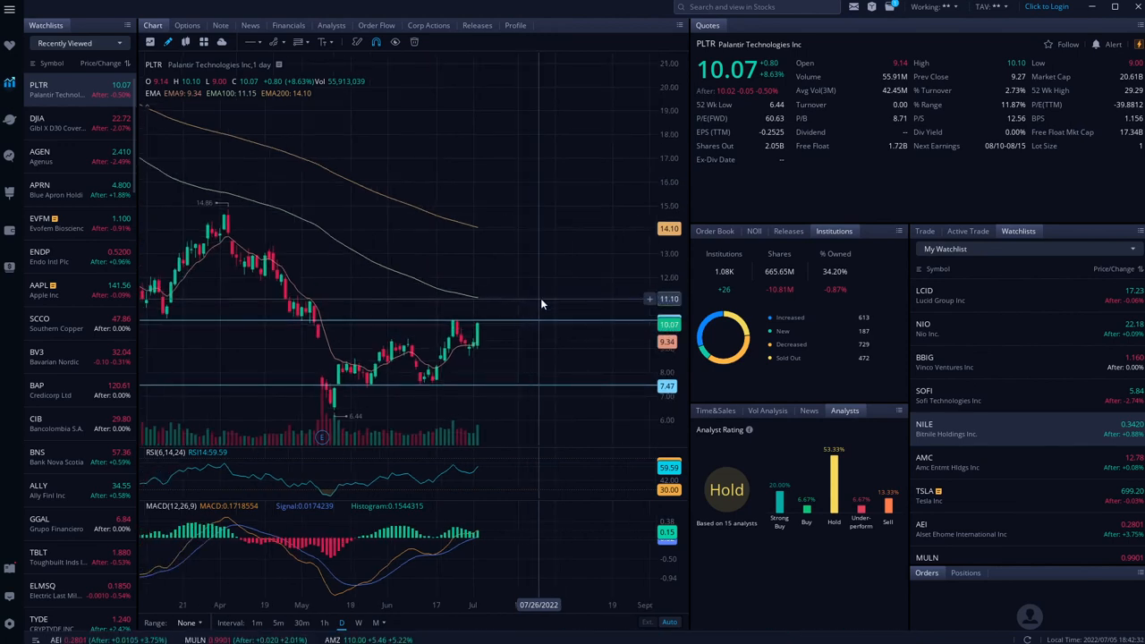
mouse_move(550, 233)
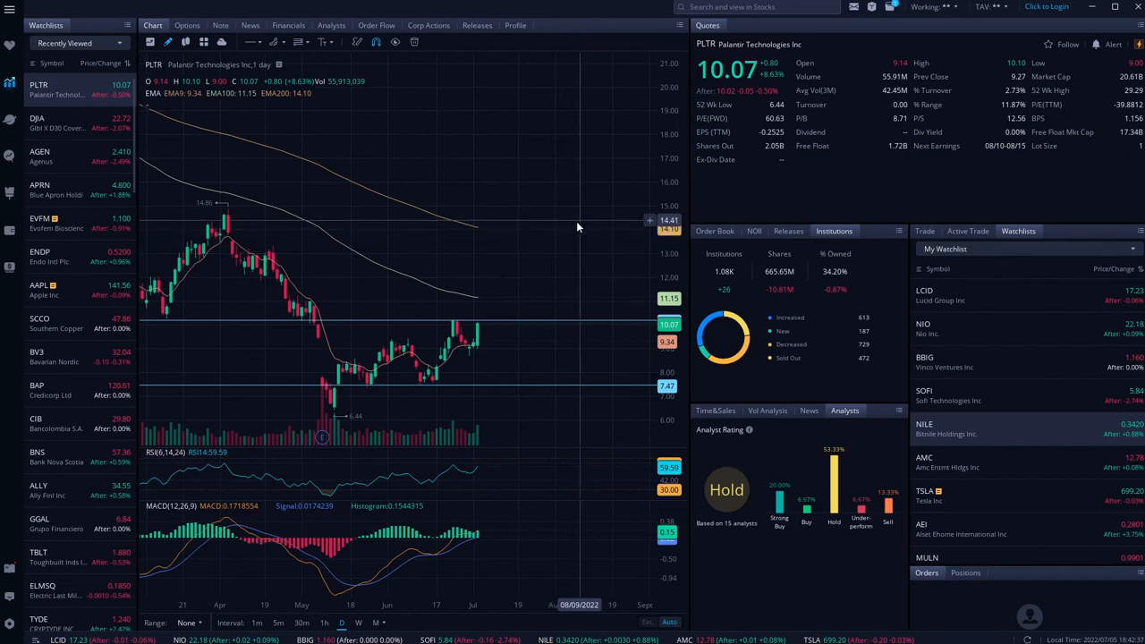
mouse_move(577, 227)
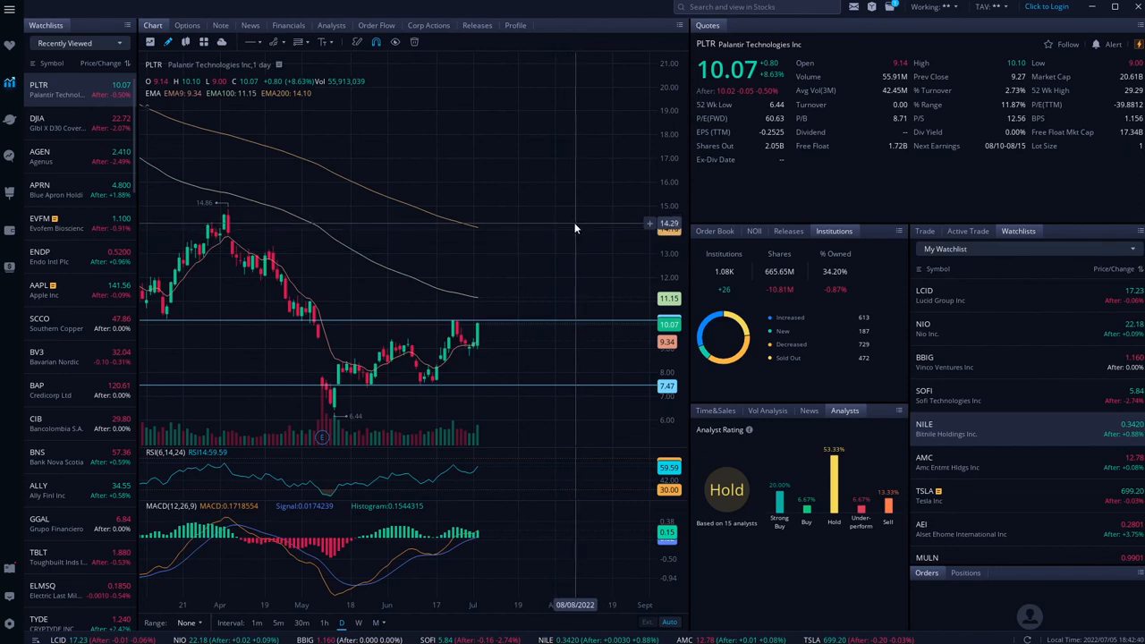